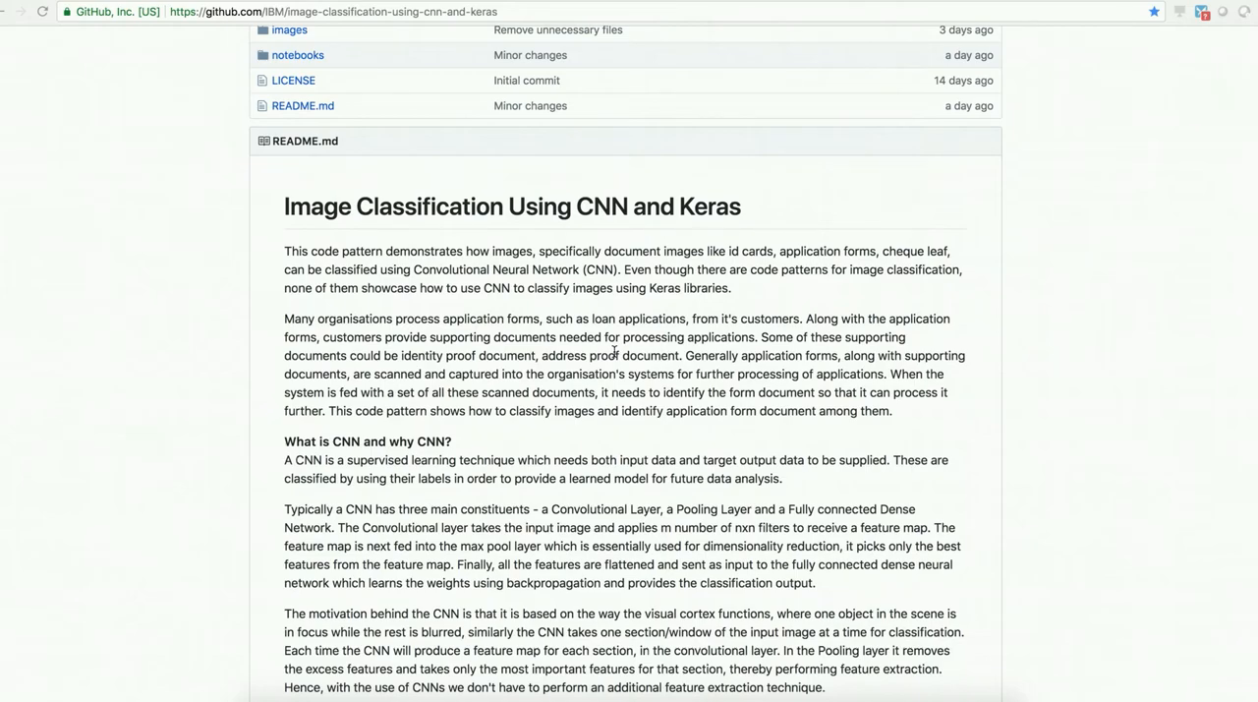
Step: Scroll through the README's explanation of why CNNs suit document image classification
{"action": "scroll", "scroll_direction": "down", "scroll_amount": 3}
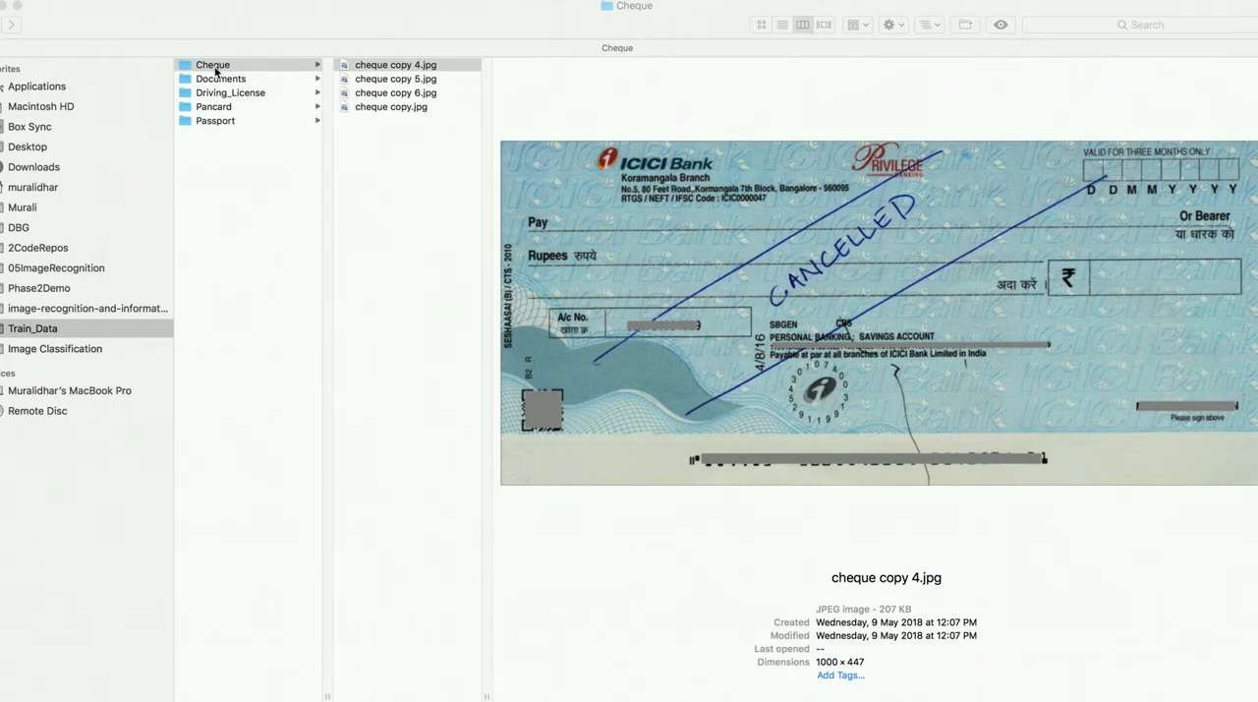
Step: Preview sample images in the Cheque, Documents, Driving_License, Pancard and Passport training folders
{"action": "left_click", "coordinate": [395, 64]}
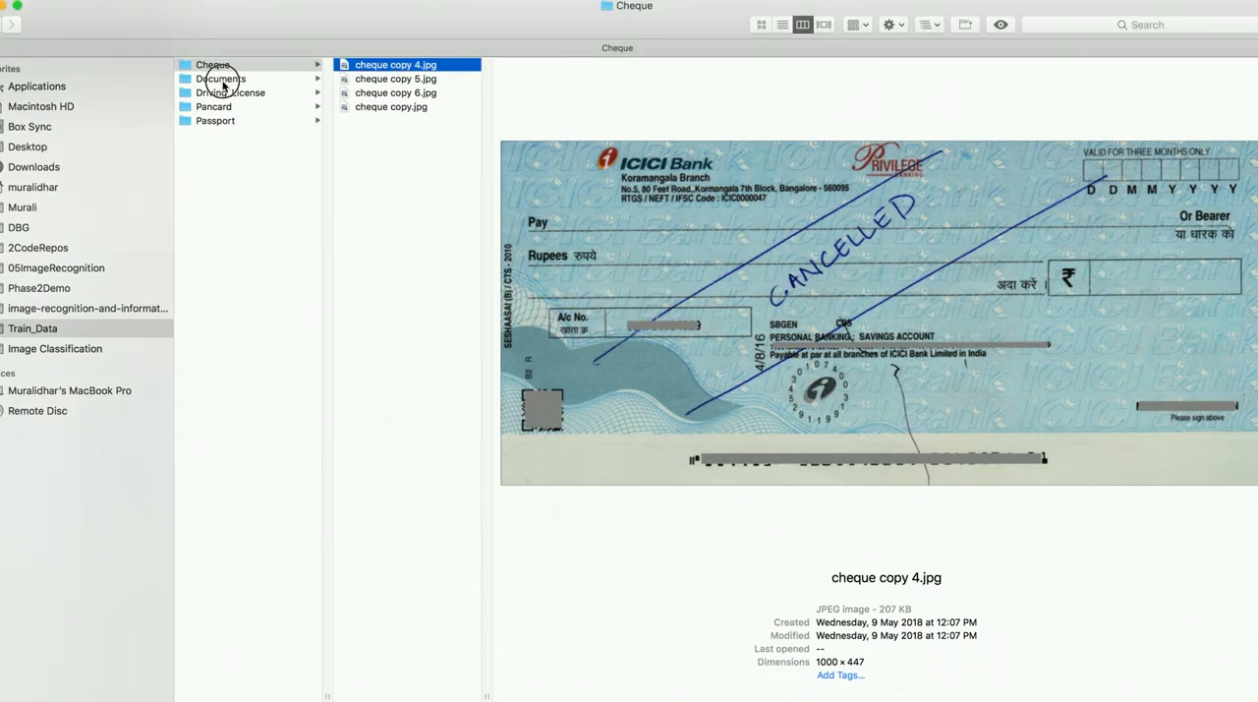
{"action": "left_click", "coordinate": [220, 78]}
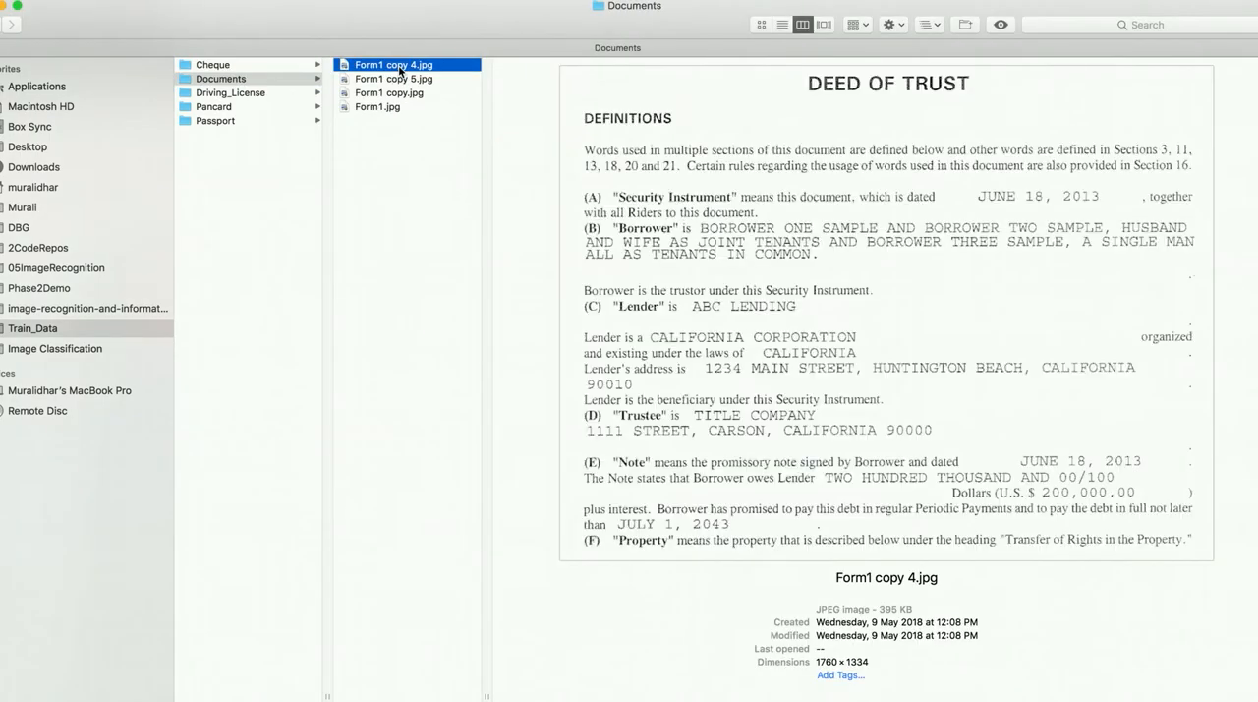
{"action": "left_click", "coordinate": [230, 92]}
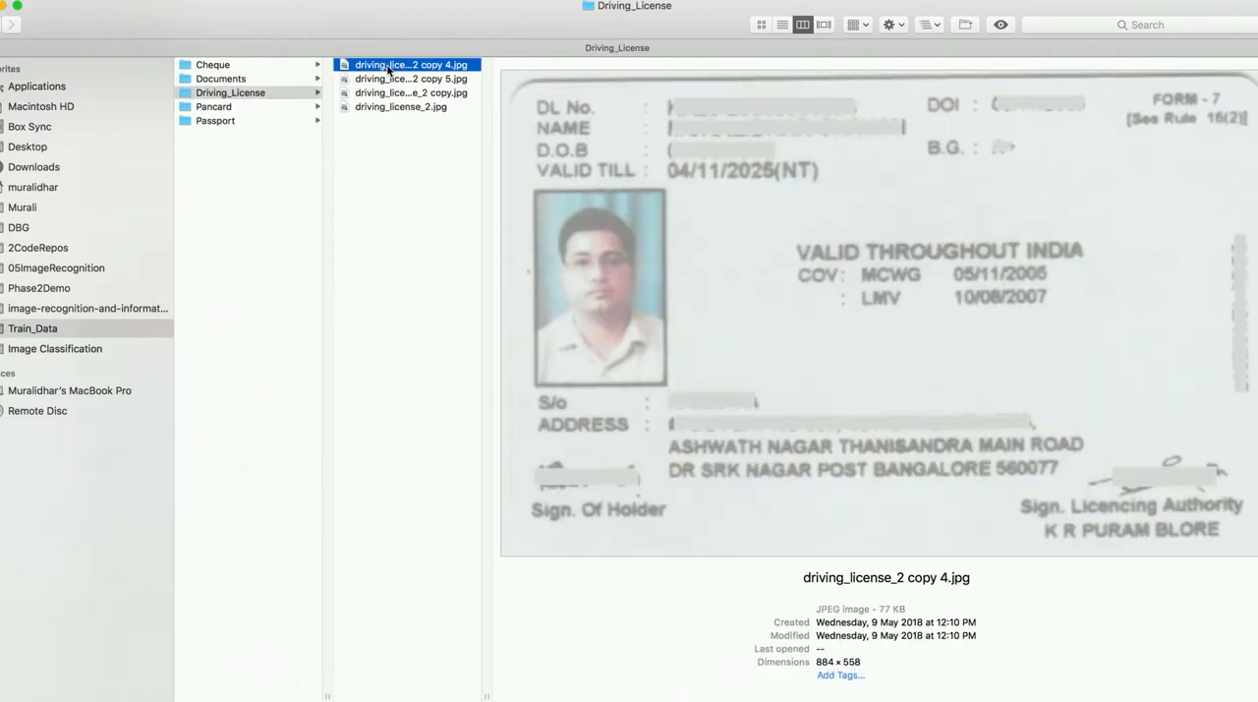
{"action": "left_click", "coordinate": [214, 106]}
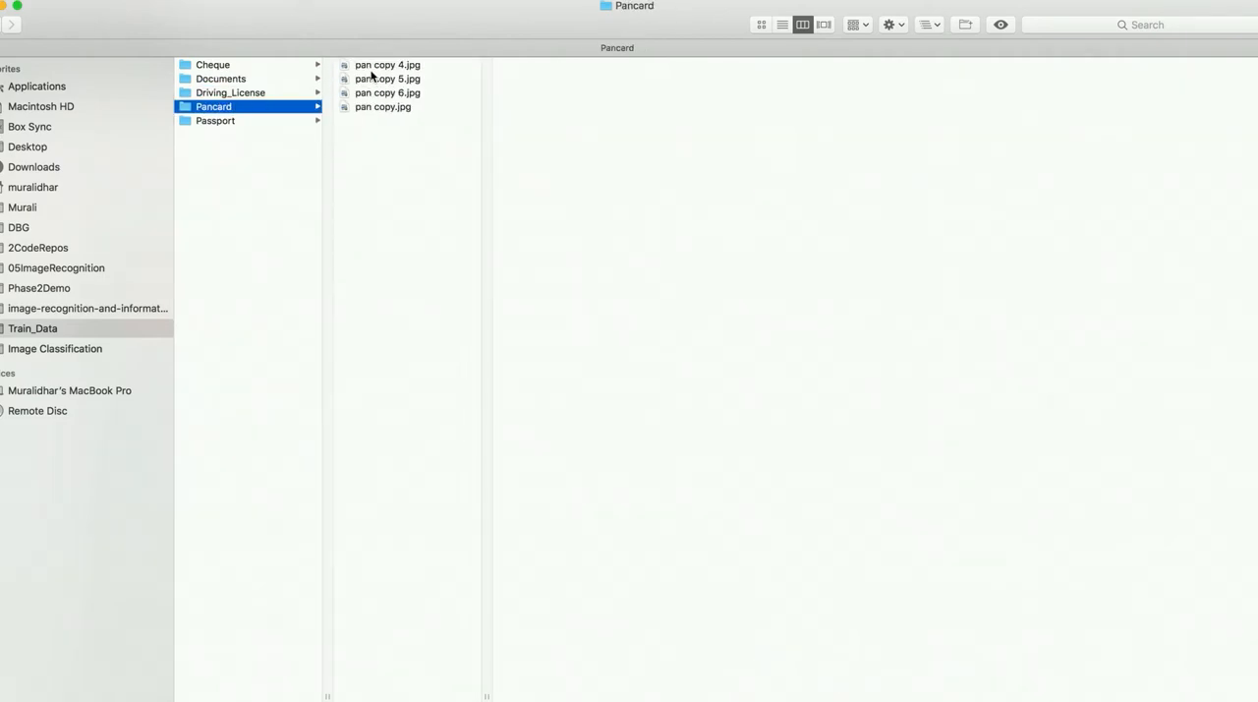
{"action": "left_click", "coordinate": [215, 120]}
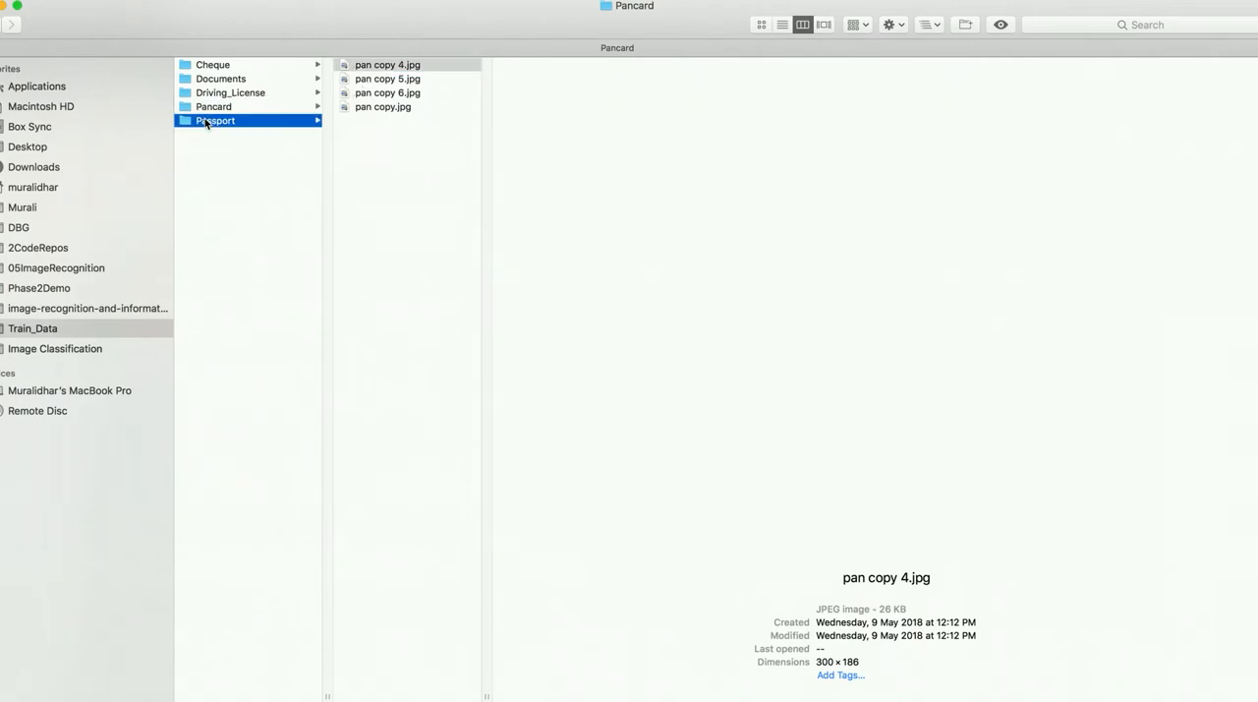
{"action": "left_click", "coordinate": [215, 120]}
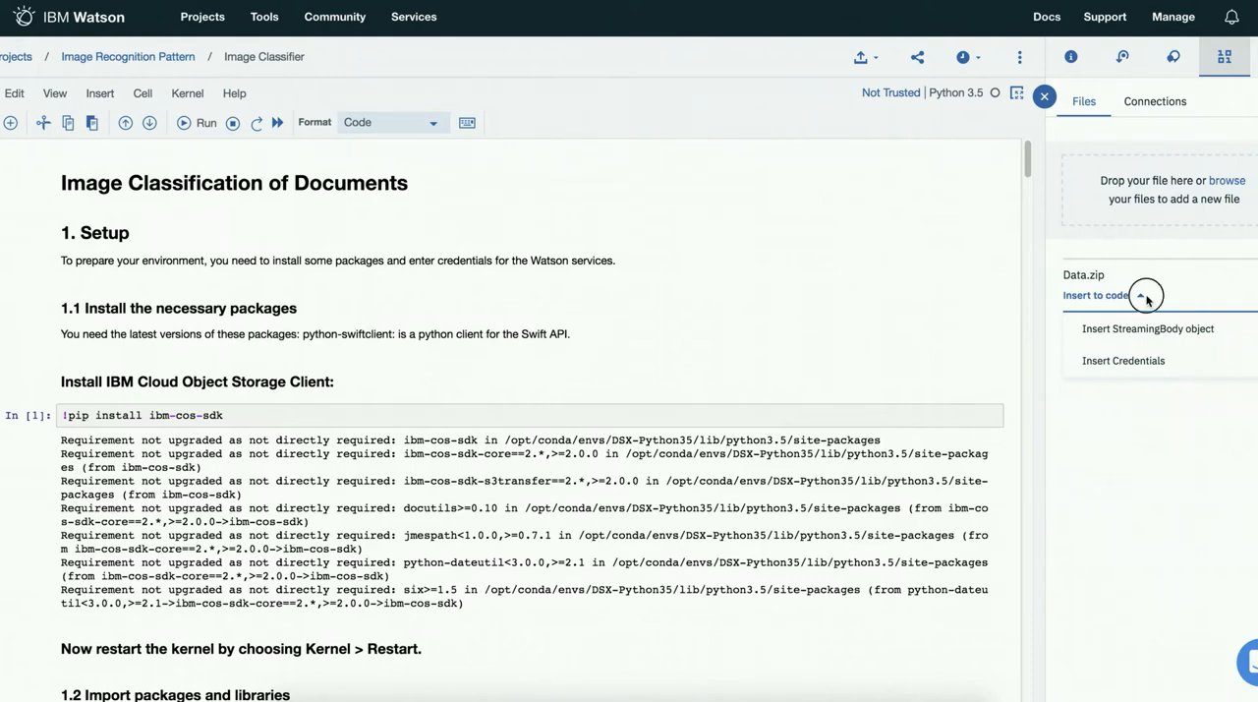
Step: Review the Data.zip insert-to-code options, then the setup, imports and Object Storage credentials cells
{"action": "left_click", "coordinate": [1145, 295]}
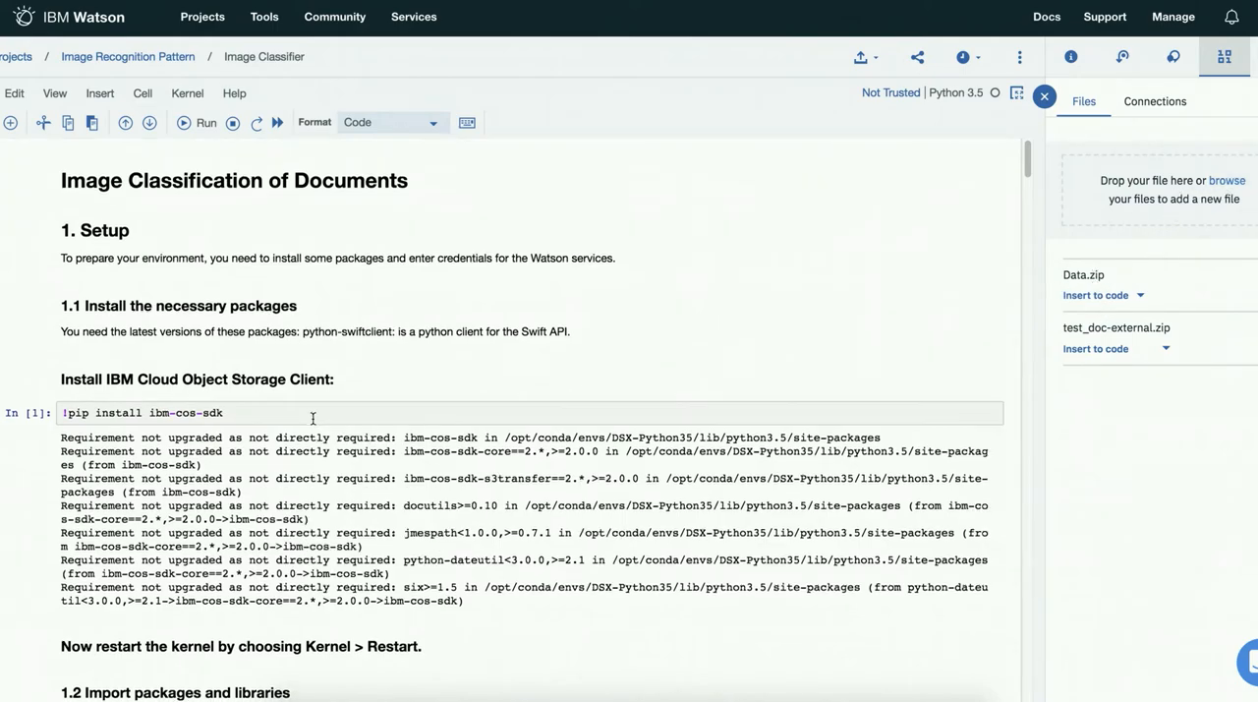
{"action": "scroll", "scroll_direction": "down", "scroll_amount": 3}
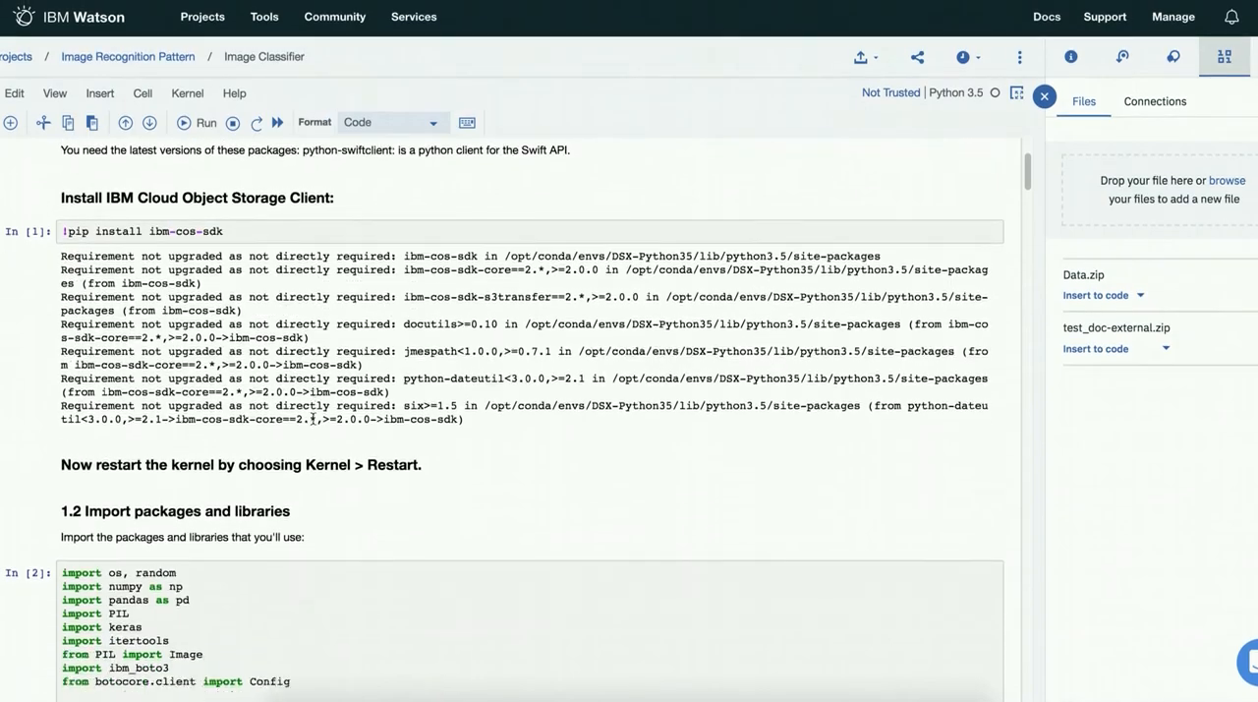
{"action": "scroll", "scroll_direction": "down", "scroll_amount": 3}
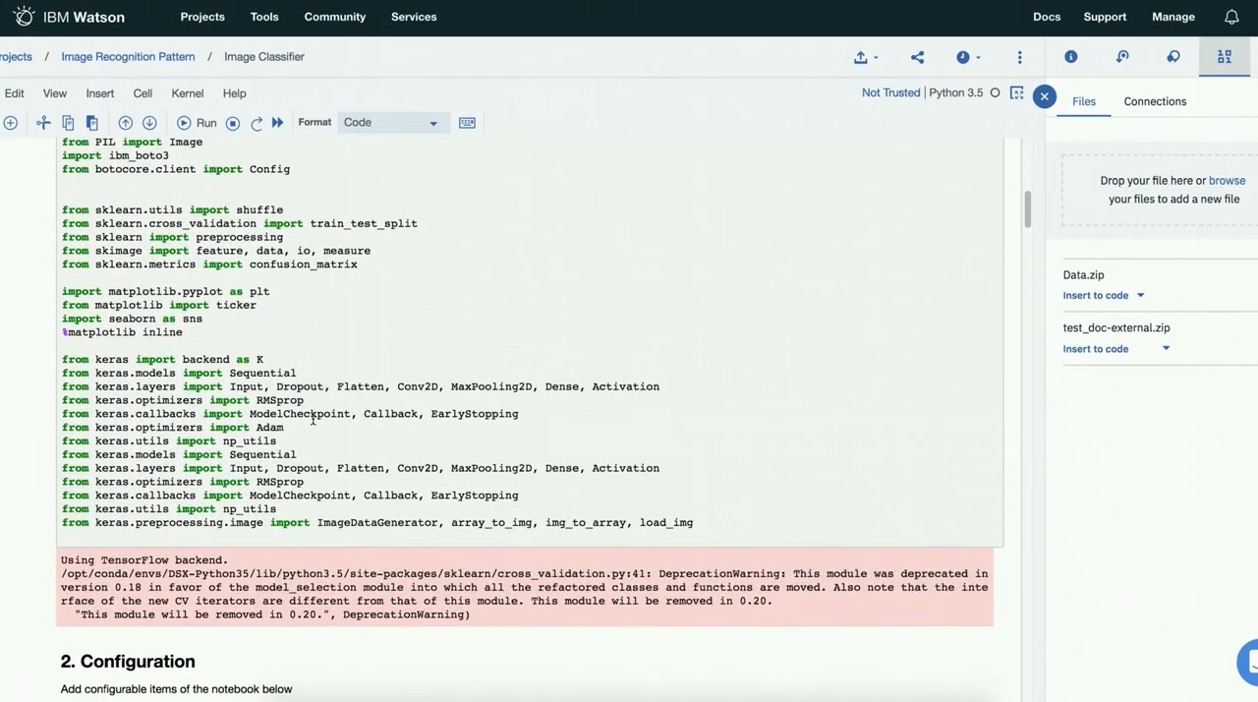
{"action": "scroll", "scroll_direction": "down", "scroll_amount": 3}
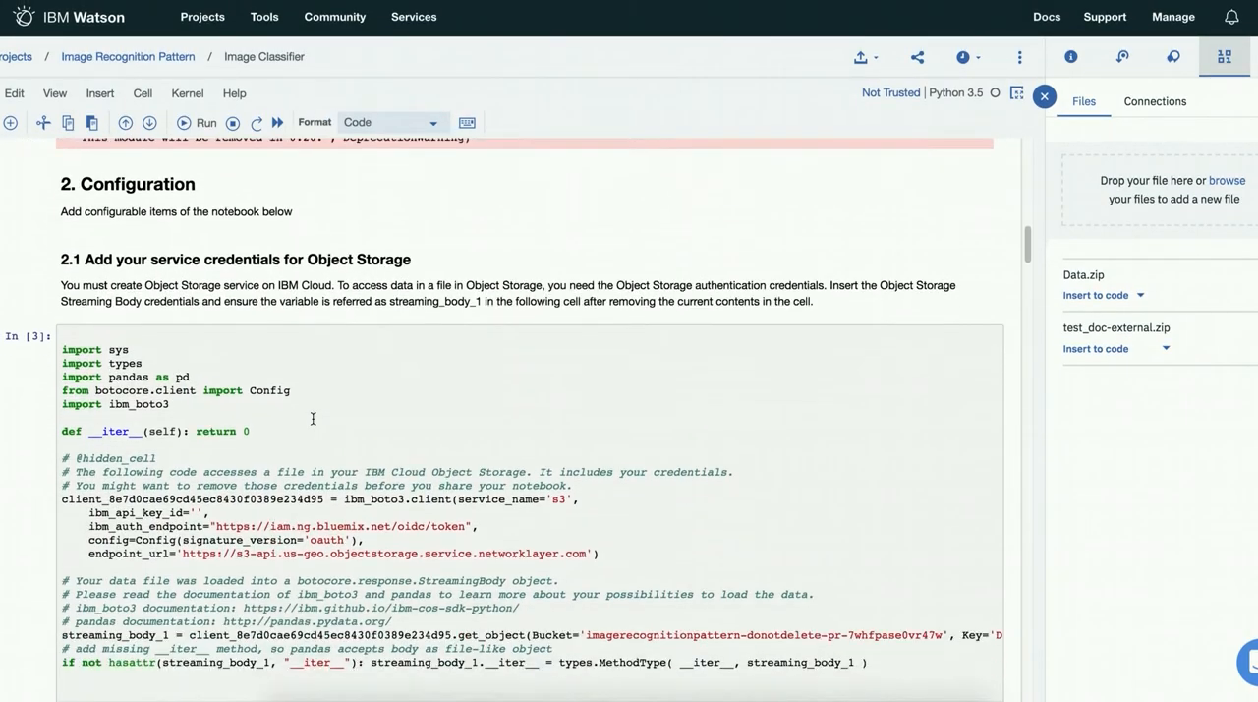
{"action": "scroll", "scroll_direction": "down", "scroll_amount": 3}
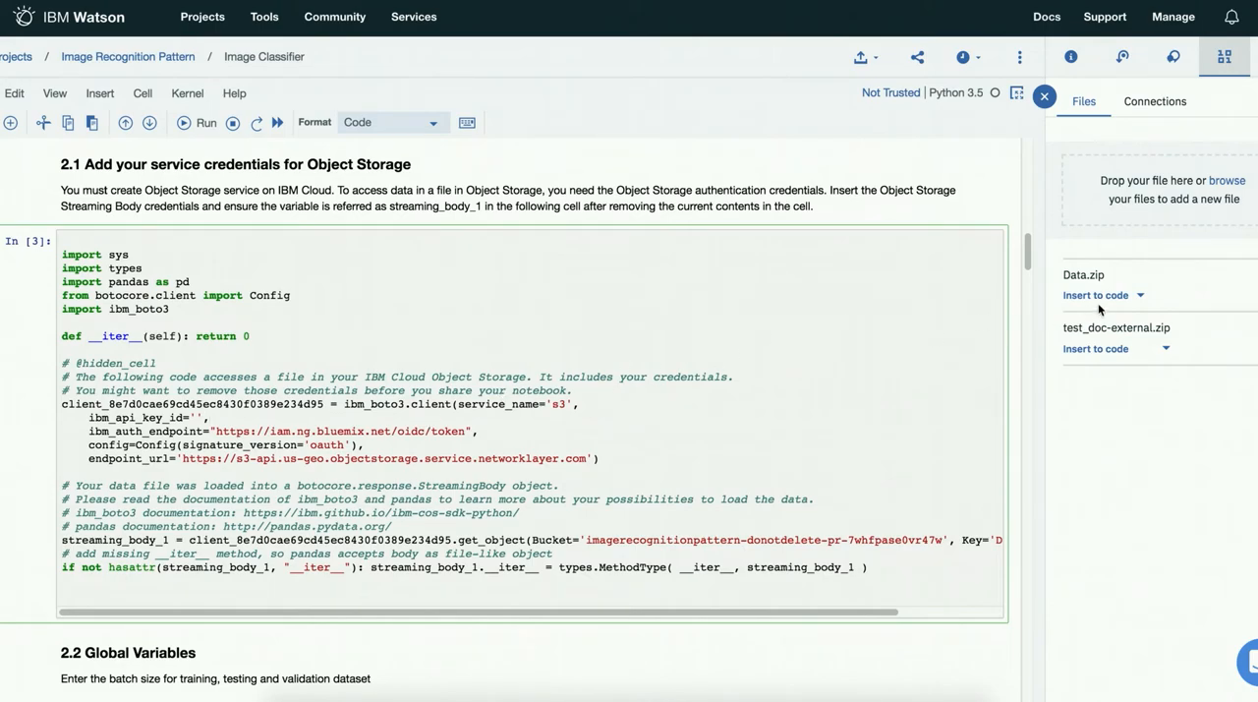
{"action": "left_click", "coordinate": [1096, 295]}
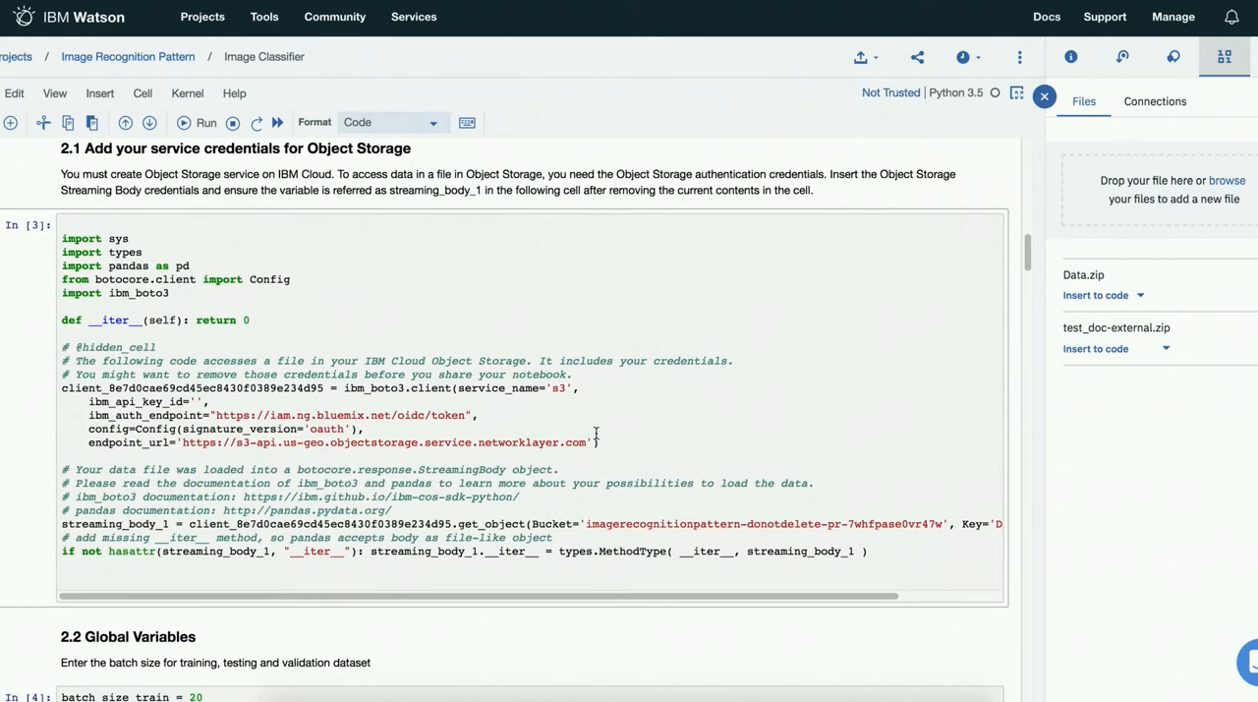
Step: Review section 2.2 Global Variables and 3.1 Extract the Dataset listing the five document classes
{"action": "scroll", "scroll_direction": "down", "scroll_amount": 3}
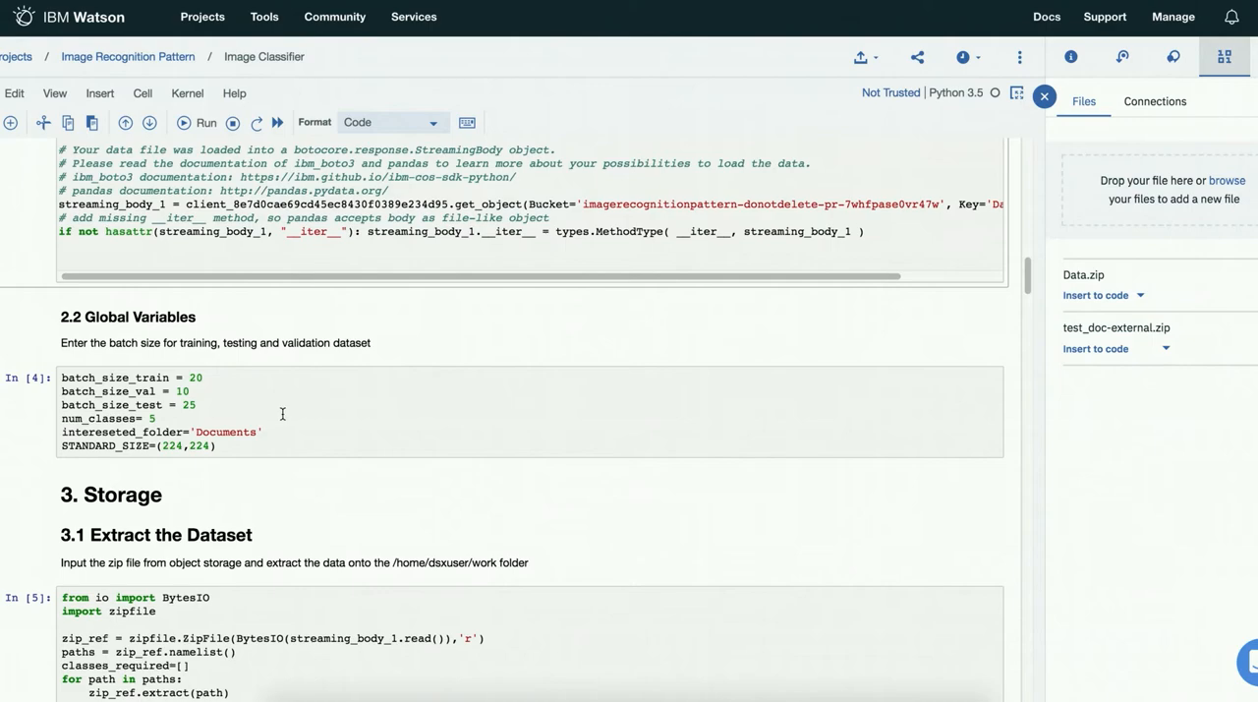
{"action": "mouse_move", "coordinate": [267, 418]}
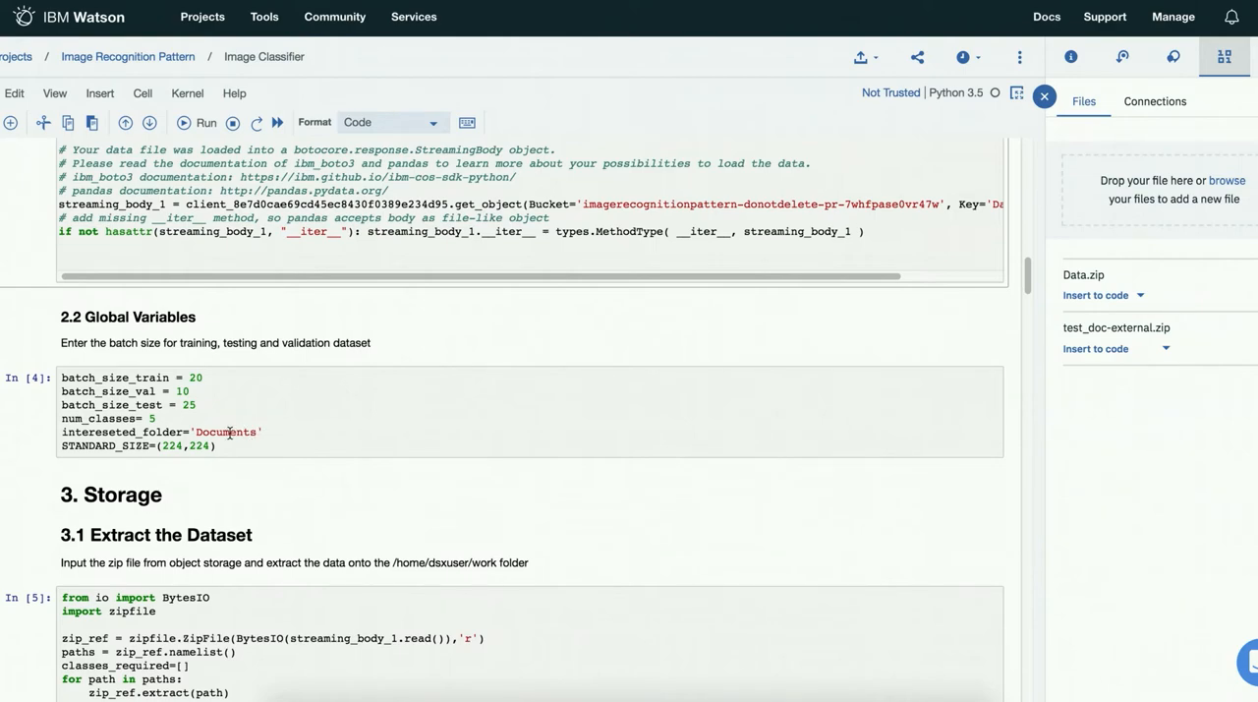
{"action": "scroll", "scroll_direction": "down", "scroll_amount": 3}
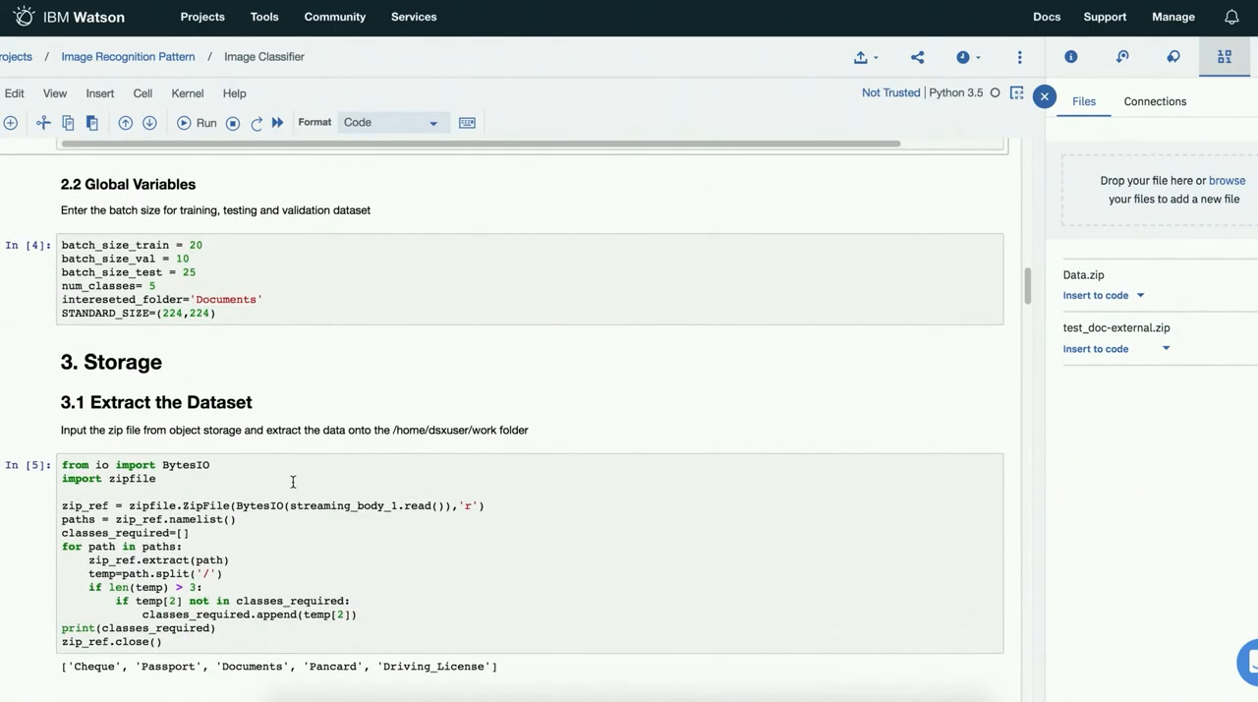
{"action": "scroll", "scroll_direction": "down", "scroll_amount": 3}
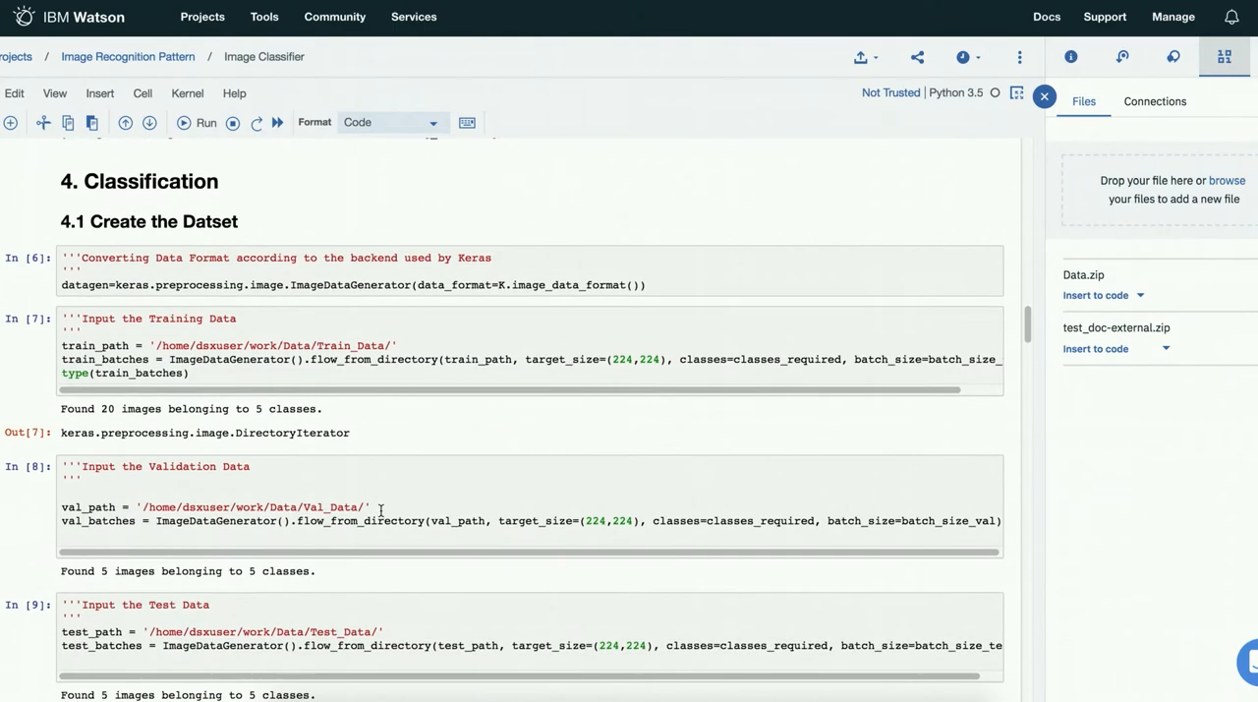
{"action": "mouse_move", "coordinate": [19, 313]}
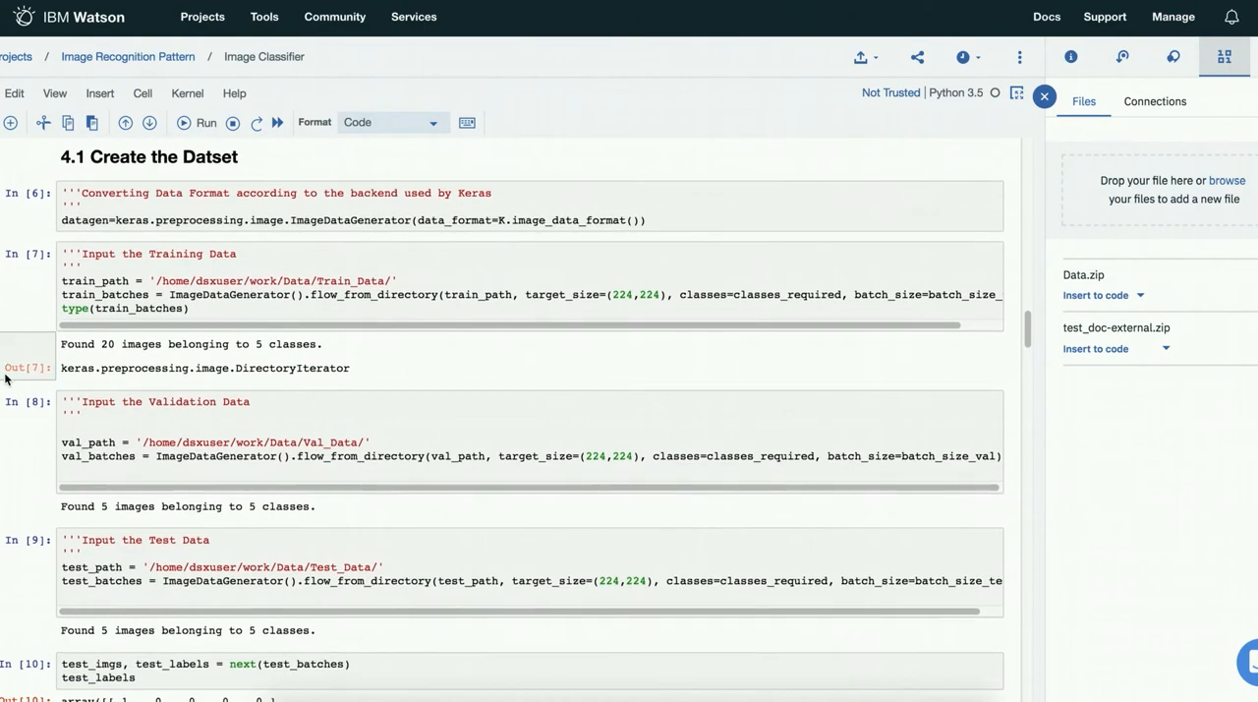
Step: Review section 4.1 Create the Dataset and the 4.2 VGG16 model build with its layer summary
{"action": "scroll", "scroll_direction": "down", "scroll_amount": 3}
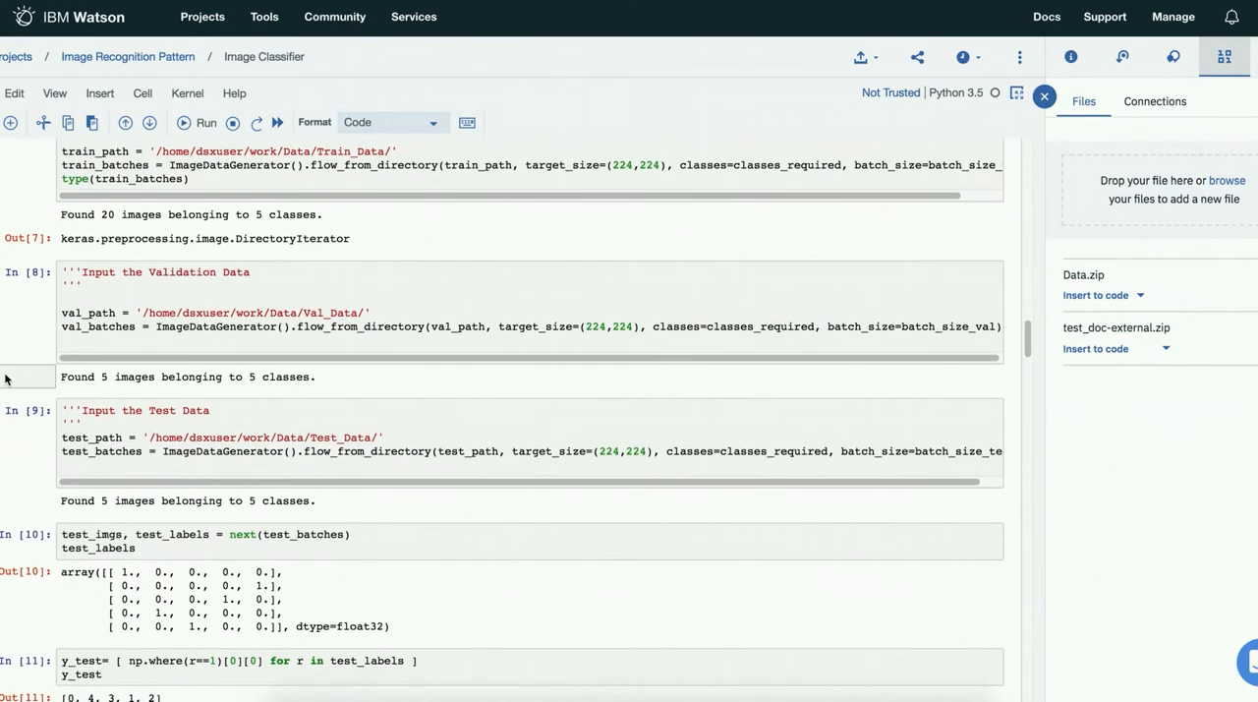
{"action": "scroll", "scroll_direction": "down", "scroll_amount": 3}
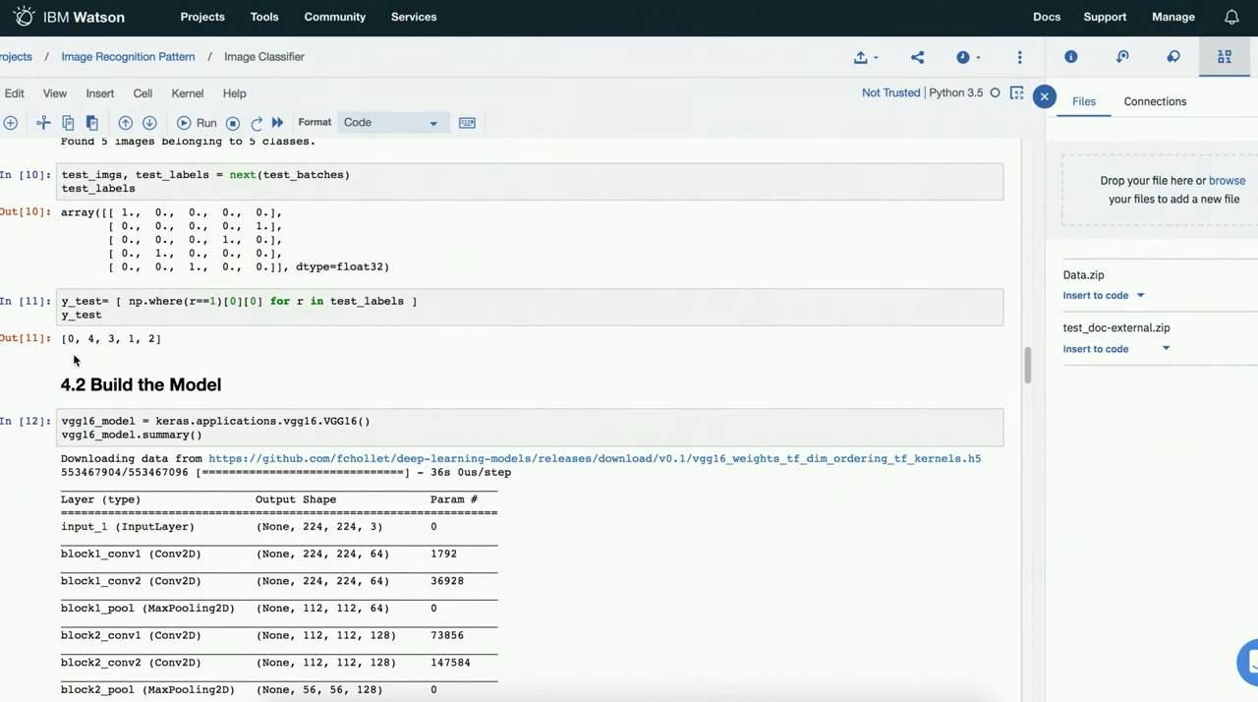
{"action": "mouse_move", "coordinate": [169, 341]}
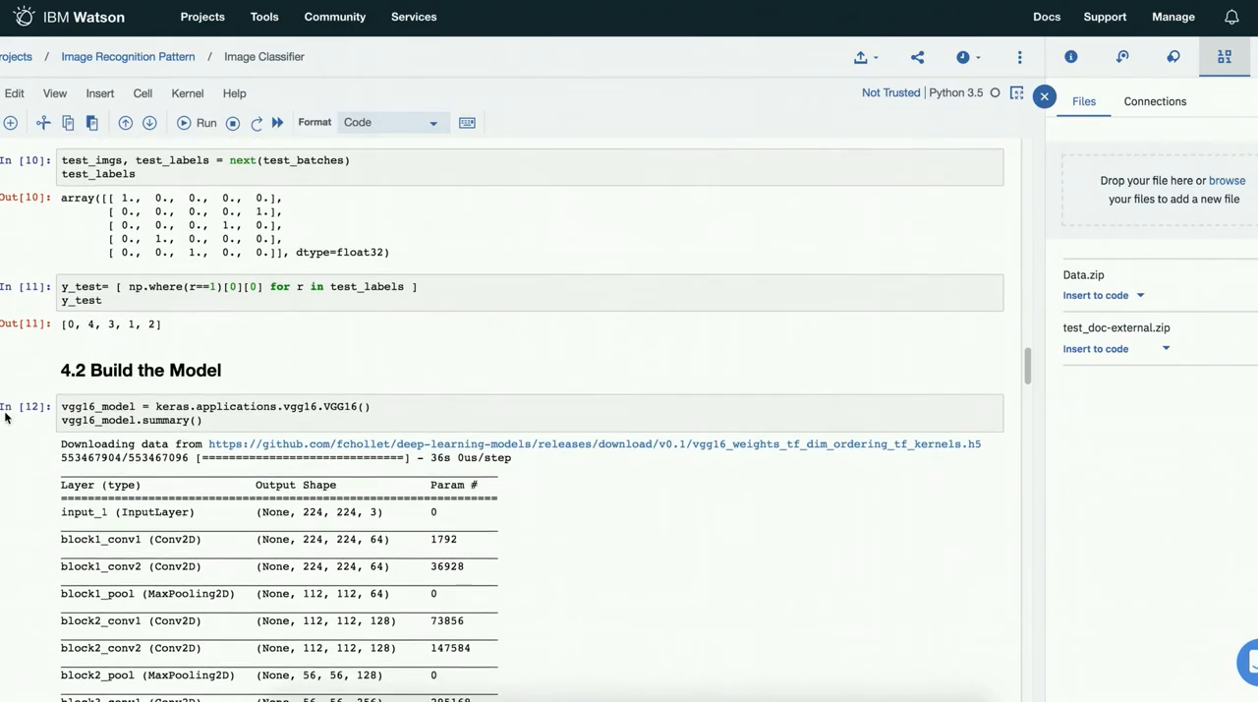
Step: Review the Sequential conversion, frozen layers, 5-class output, compile cell and the five training epochs log
{"action": "scroll", "scroll_direction": "down", "scroll_amount": 3}
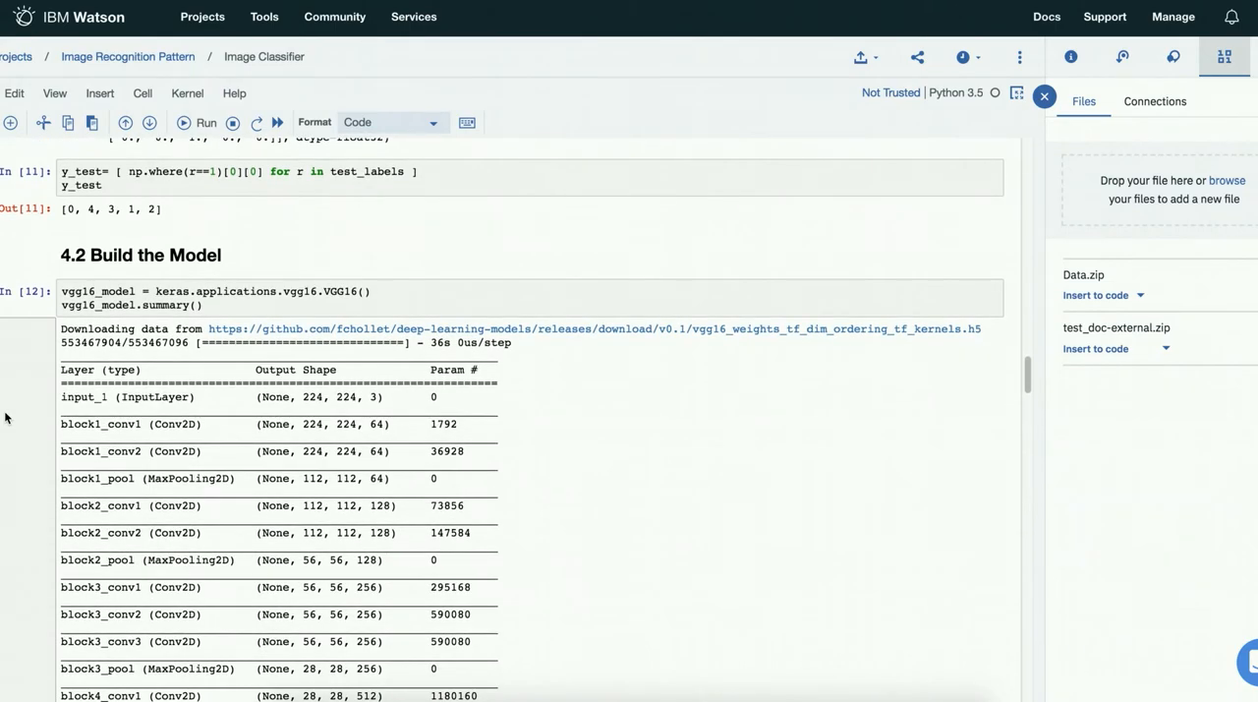
{"action": "scroll", "scroll_direction": "down", "scroll_amount": 3}
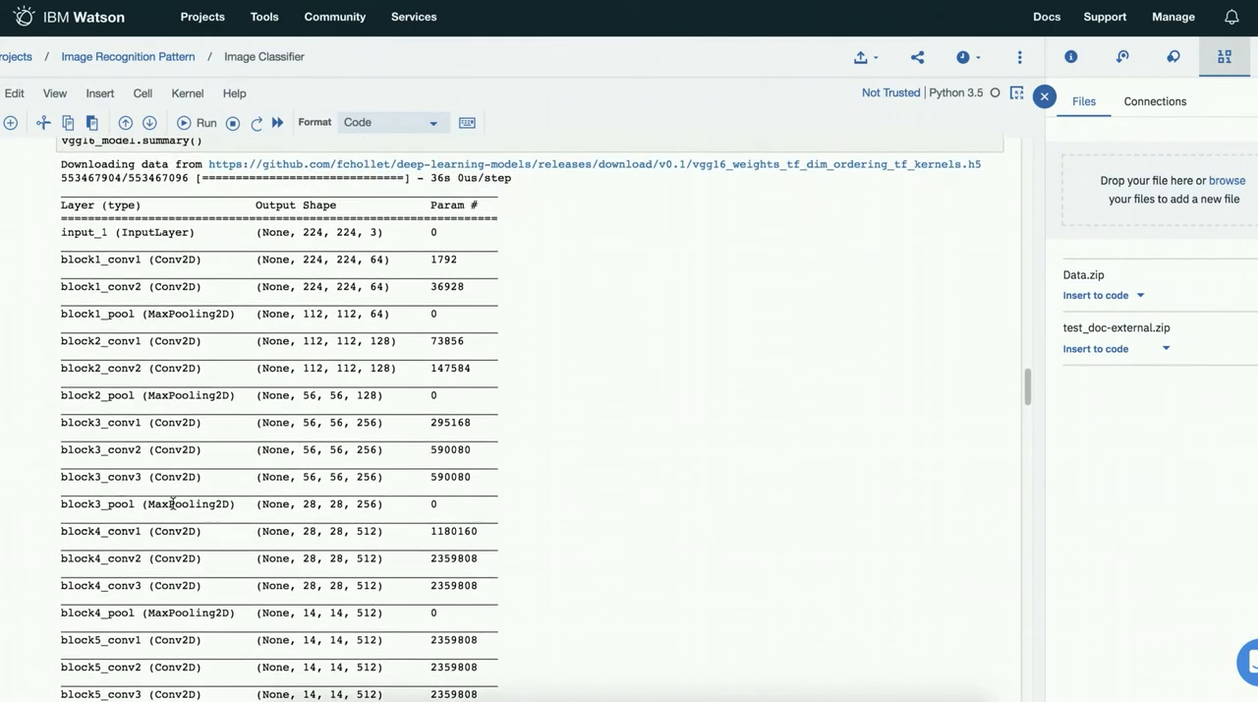
{"action": "scroll", "scroll_direction": "down", "scroll_amount": 3}
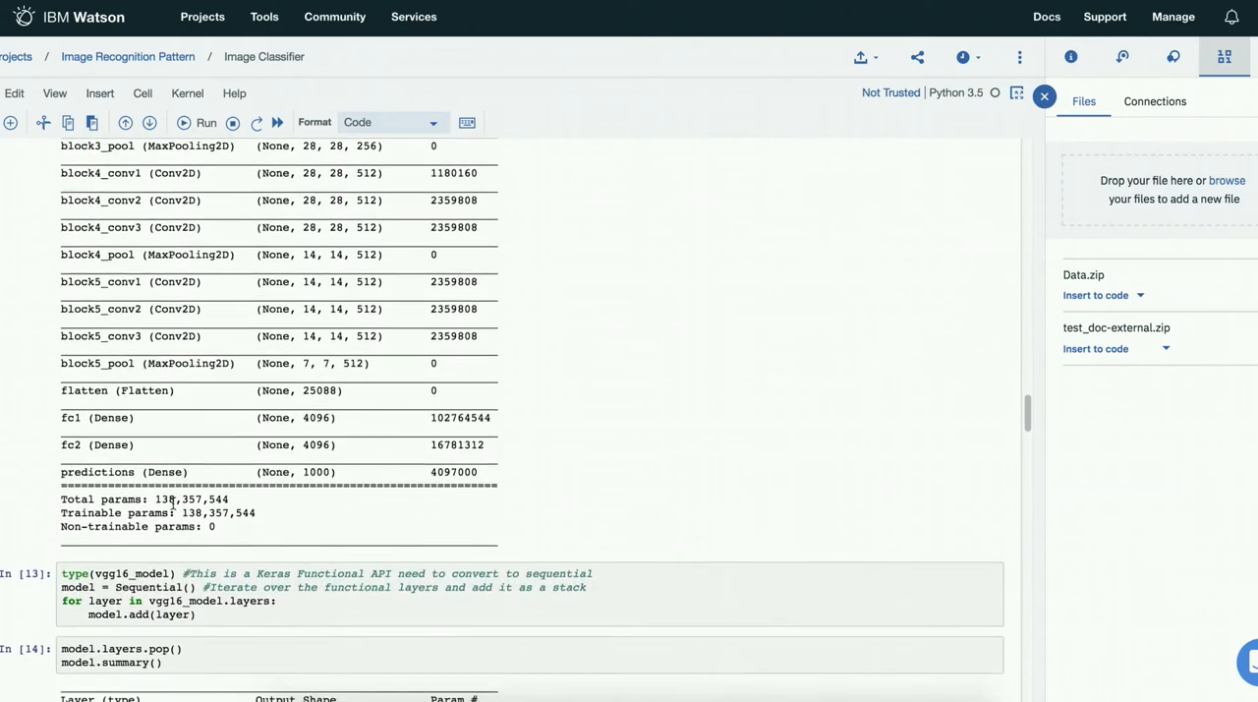
{"action": "scroll", "scroll_direction": "down", "scroll_amount": 3}
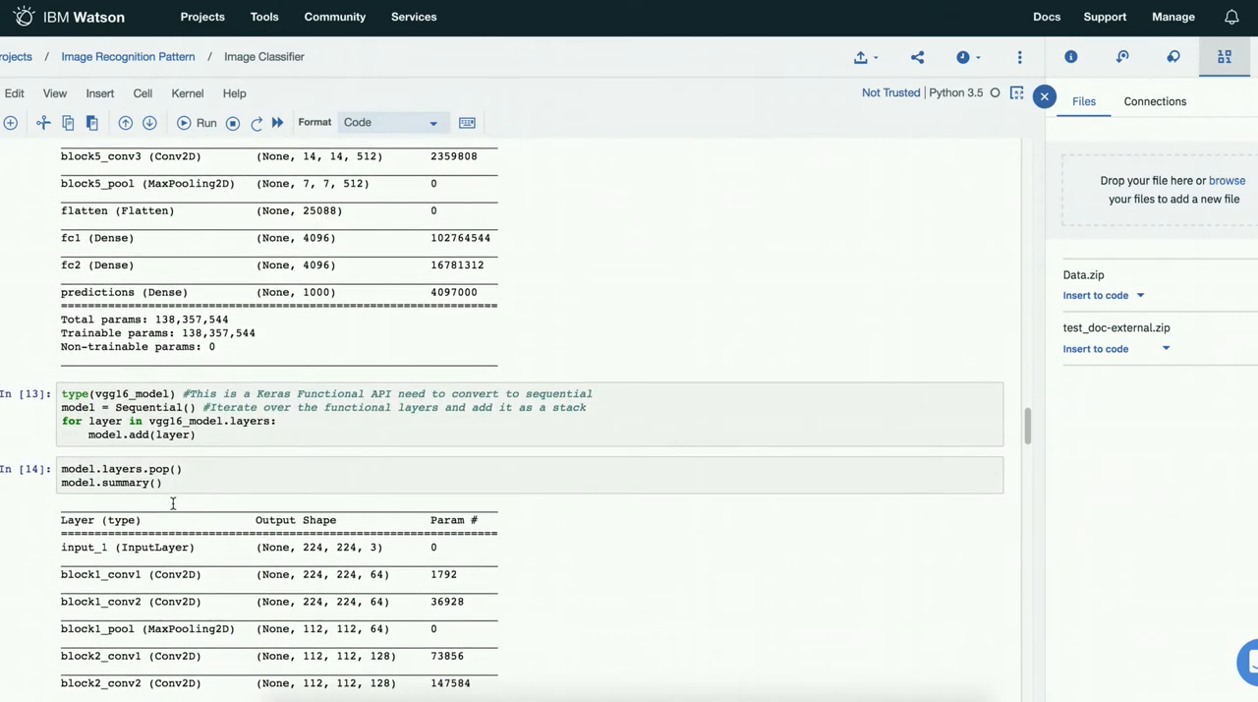
{"action": "scroll", "scroll_direction": "down", "scroll_amount": 3}
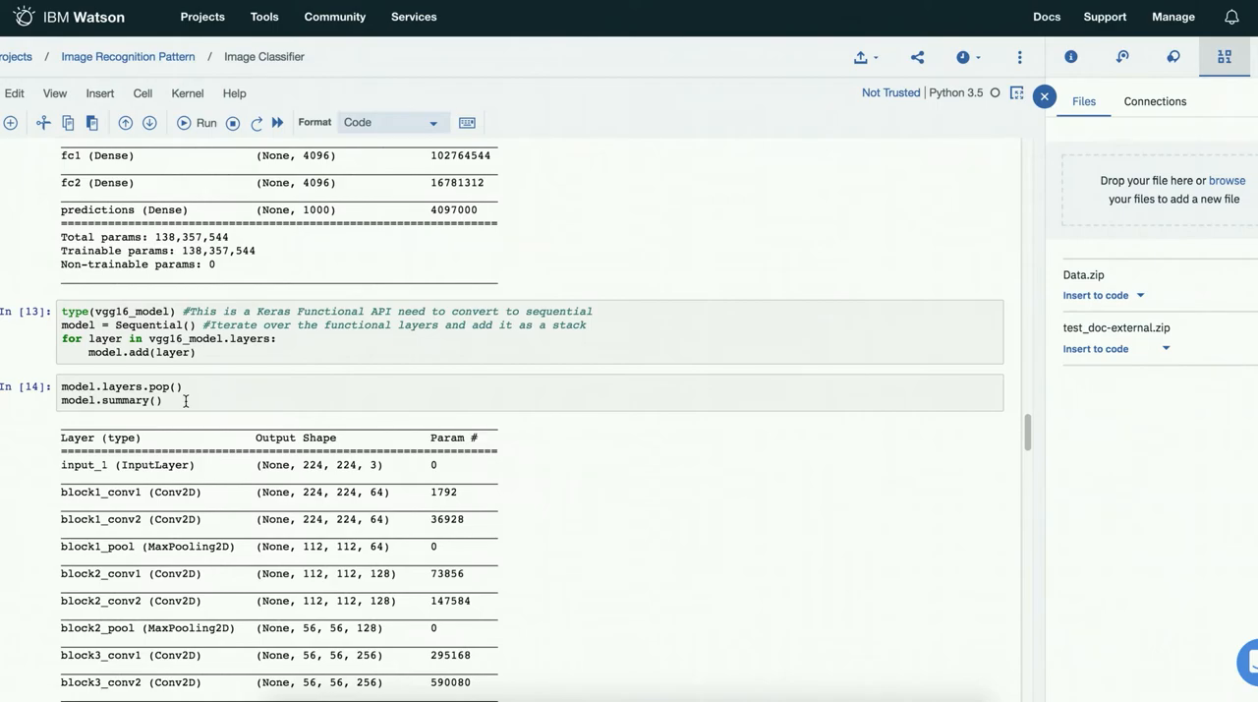
{"action": "scroll", "scroll_direction": "down", "scroll_amount": 3}
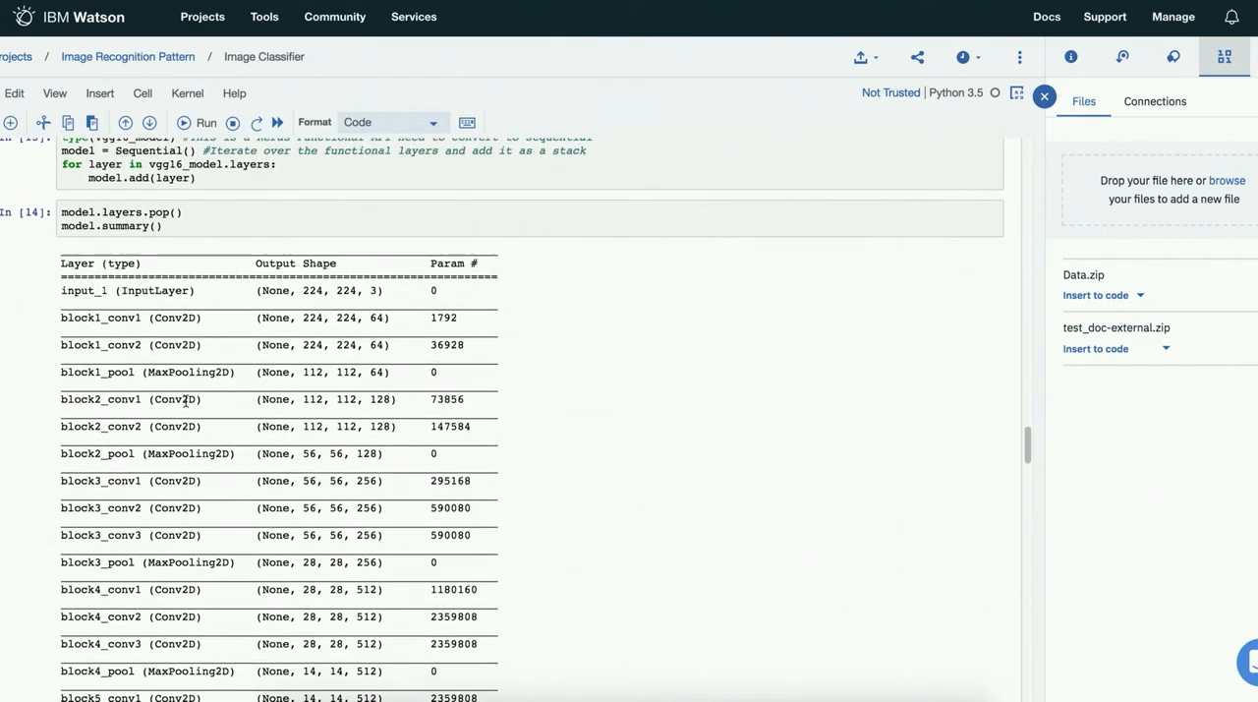
{"action": "scroll", "scroll_direction": "down", "scroll_amount": 3}
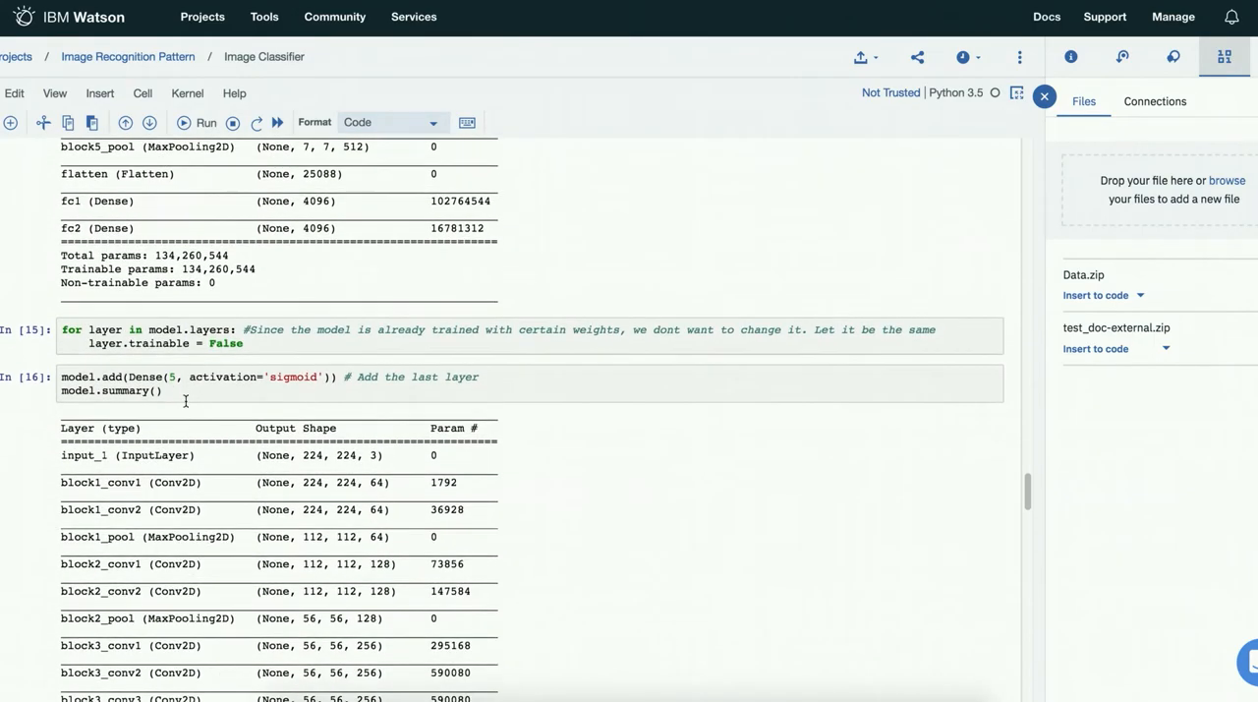
{"action": "scroll", "scroll_direction": "down", "scroll_amount": 3}
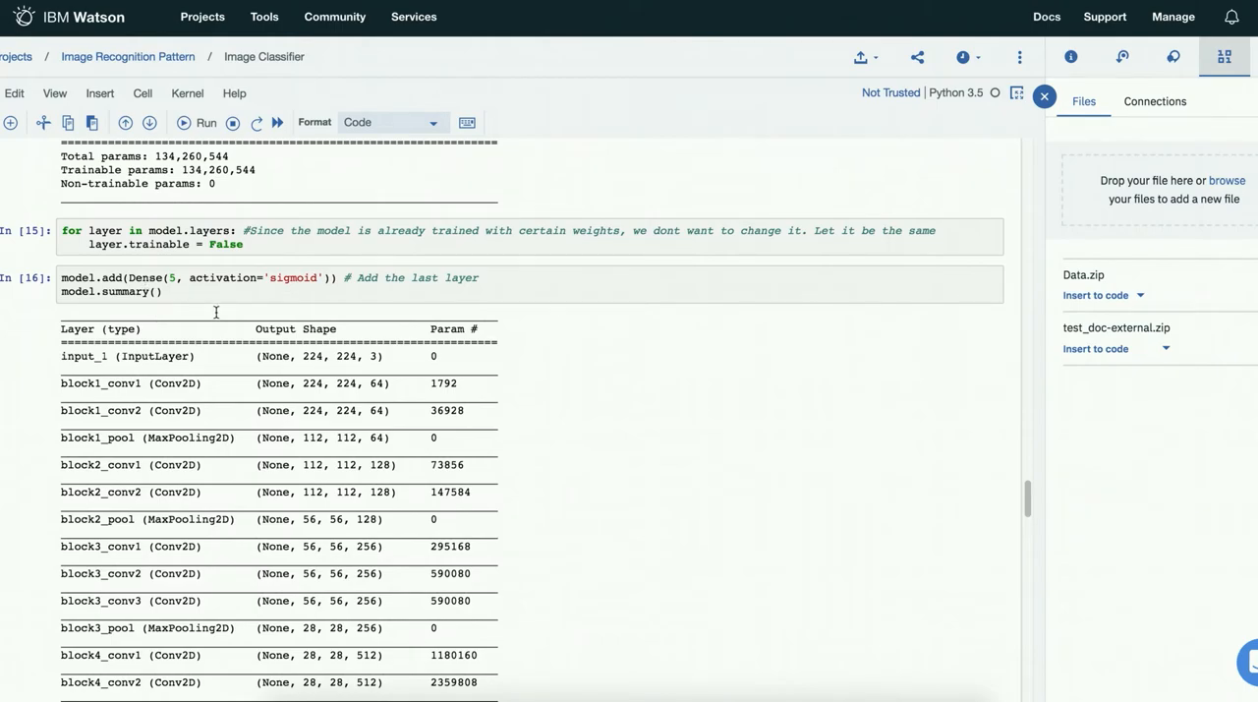
{"action": "scroll", "scroll_direction": "down", "scroll_amount": 3}
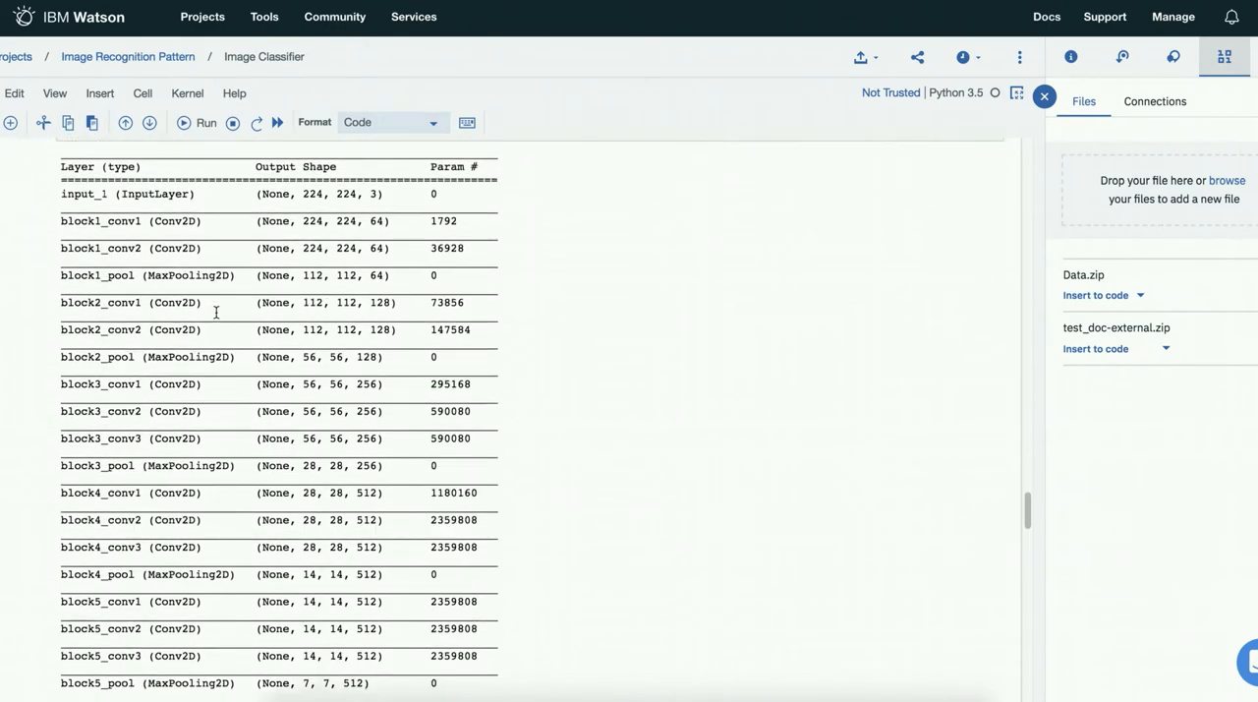
{"action": "scroll", "scroll_direction": "down", "scroll_amount": 3}
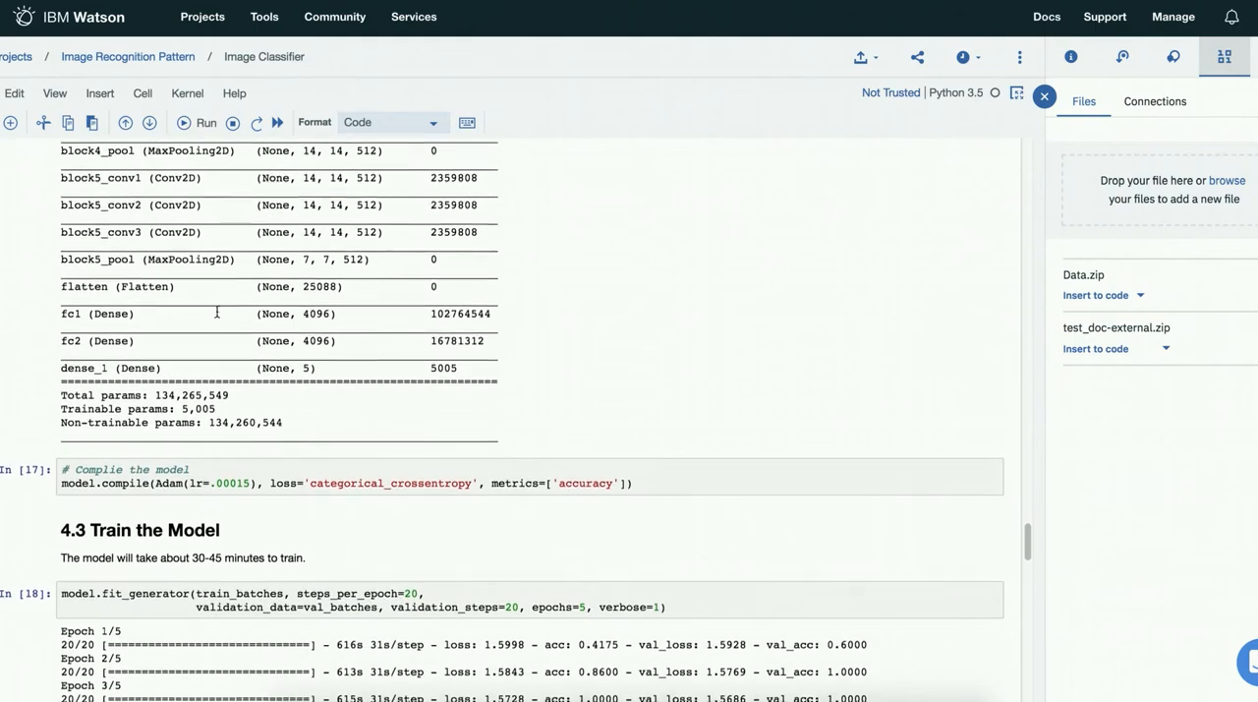
{"action": "scroll", "scroll_direction": "down", "scroll_amount": 3}
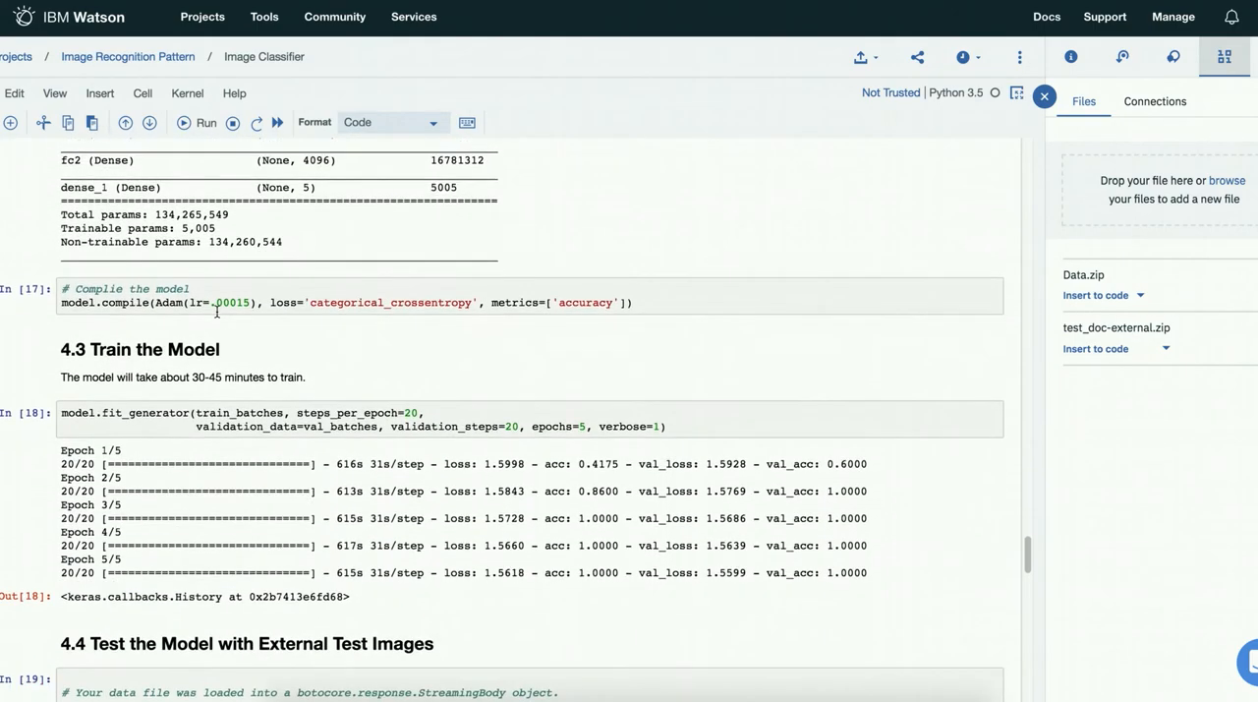
Step: Review section 4.4 Test the Model with External Test Images and its loading cells 19 to 21
{"action": "scroll", "scroll_direction": "down", "scroll_amount": 3}
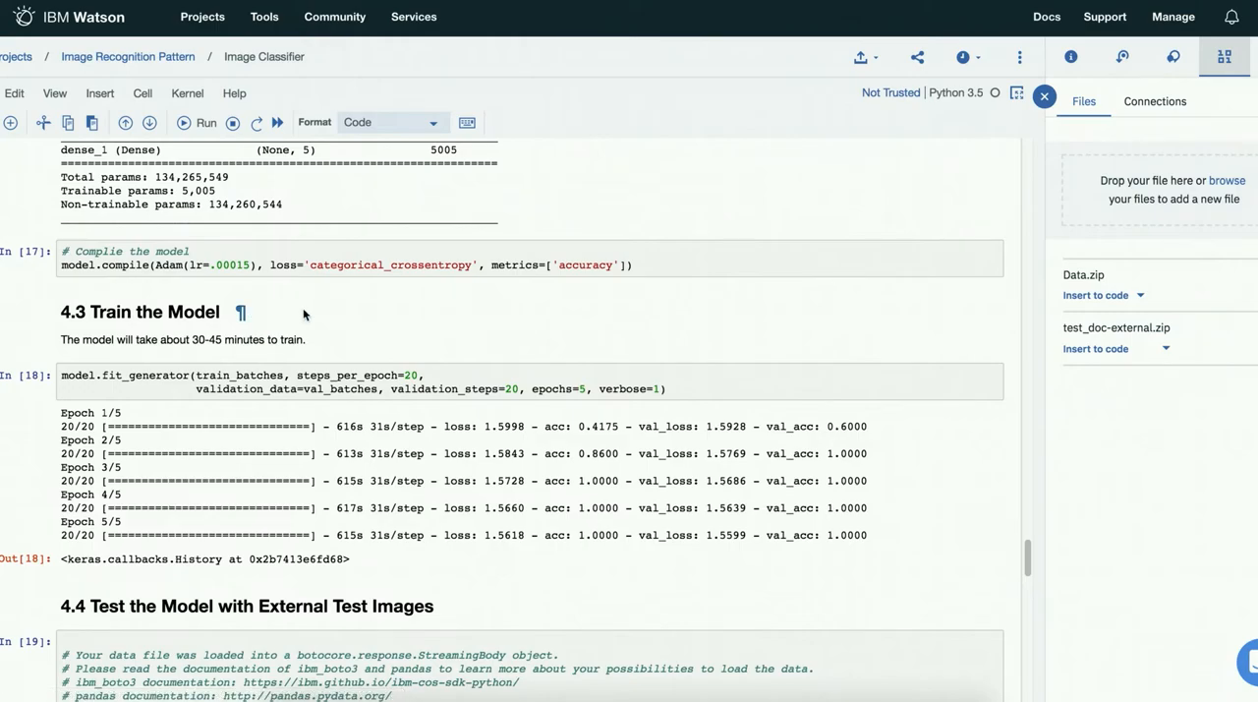
{"action": "scroll", "scroll_direction": "down", "scroll_amount": 3}
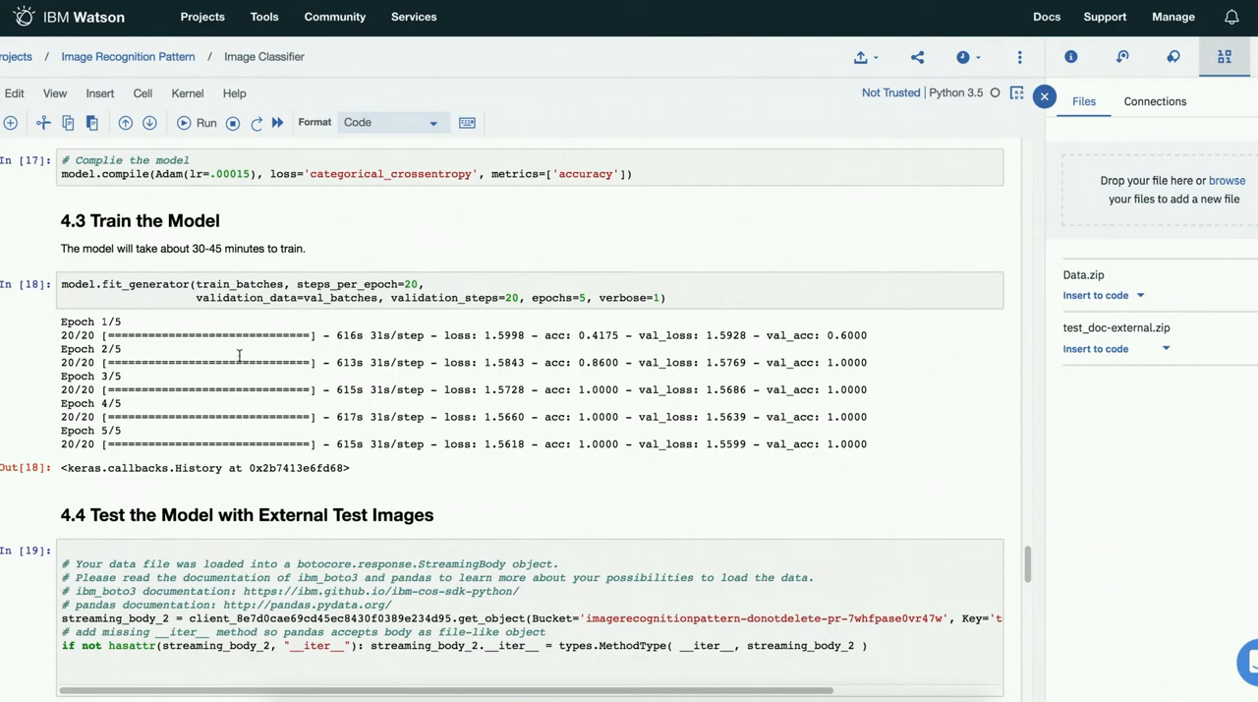
{"action": "mouse_move", "coordinate": [315, 298]}
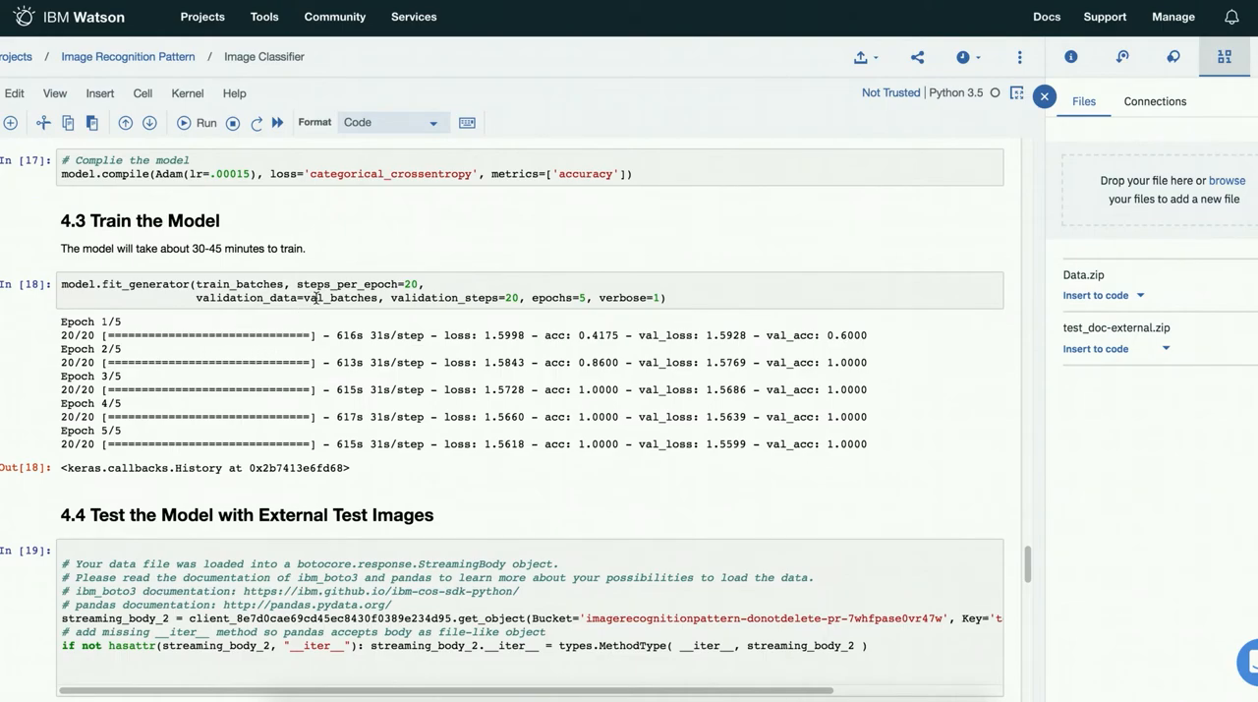
{"action": "mouse_move", "coordinate": [415, 432]}
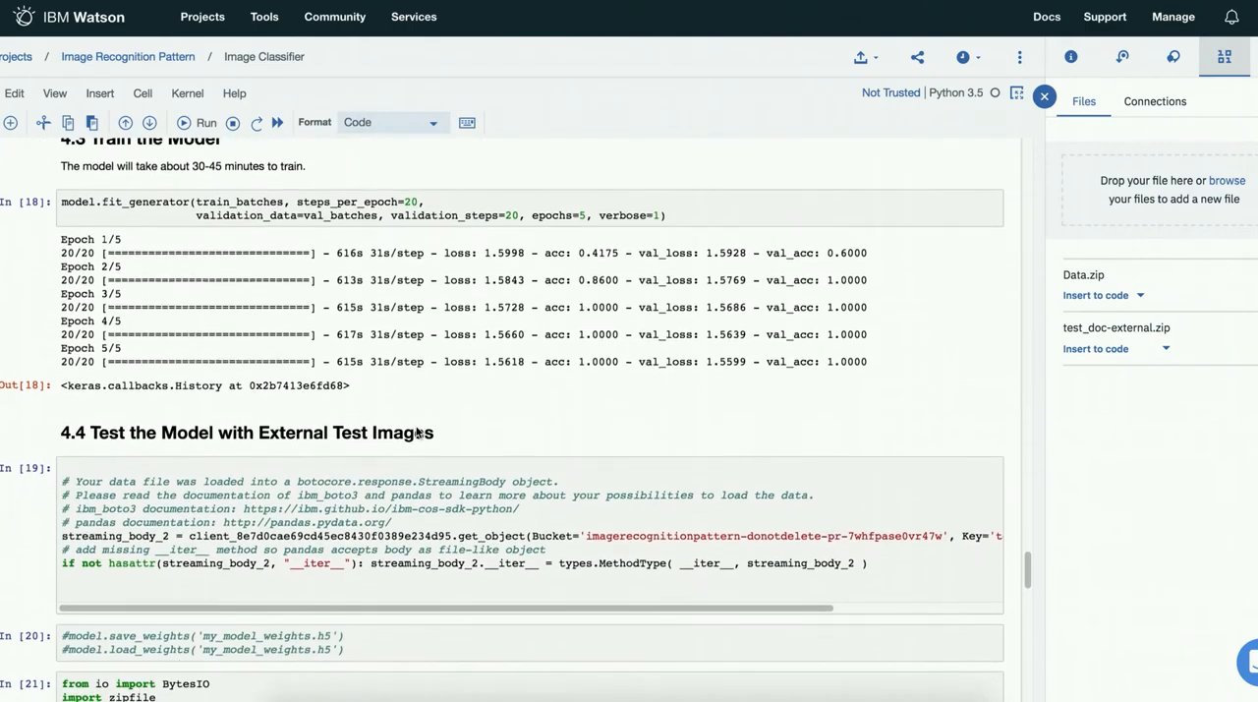
{"action": "scroll", "scroll_direction": "down", "scroll_amount": 3}
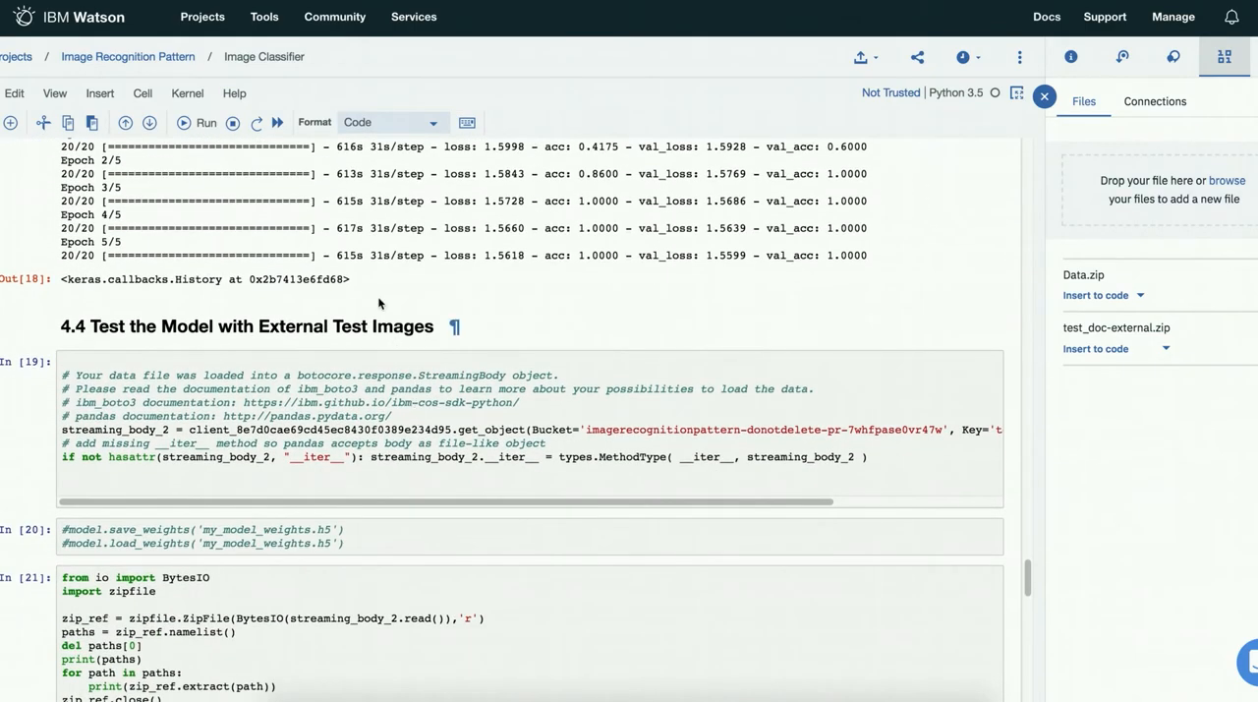
{"action": "mouse_move", "coordinate": [343, 308]}
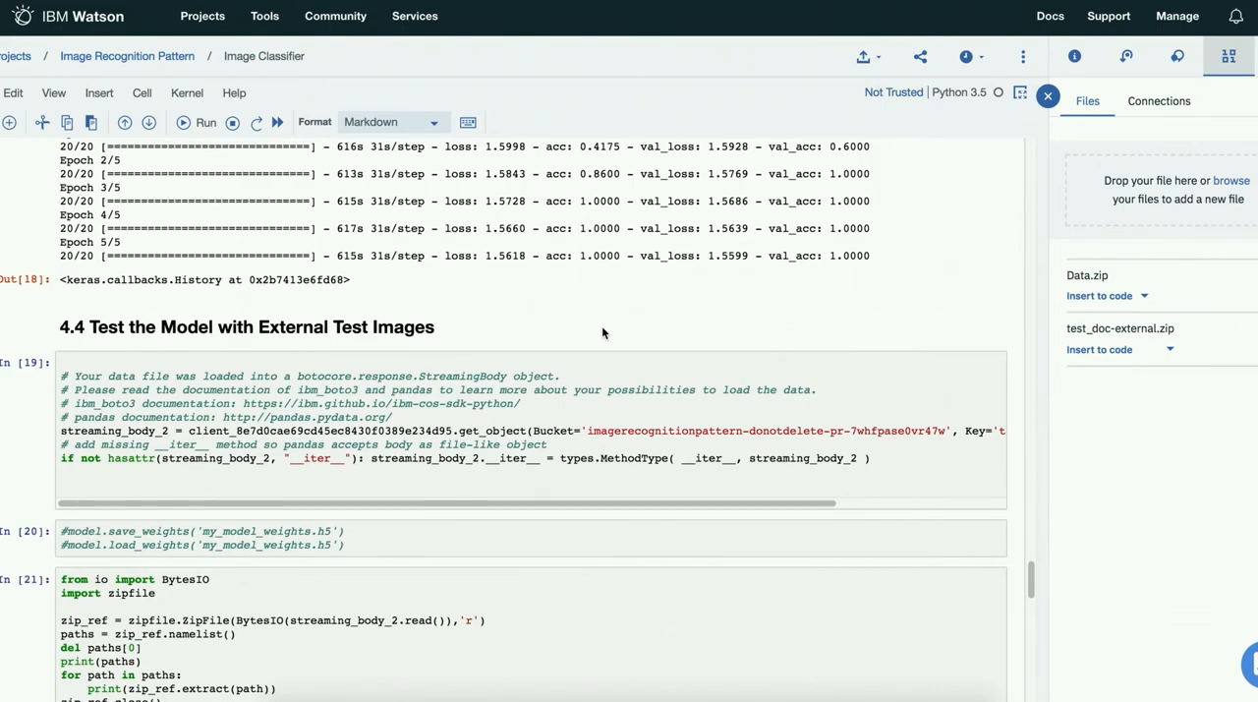
{"action": "mouse_move", "coordinate": [750, 343]}
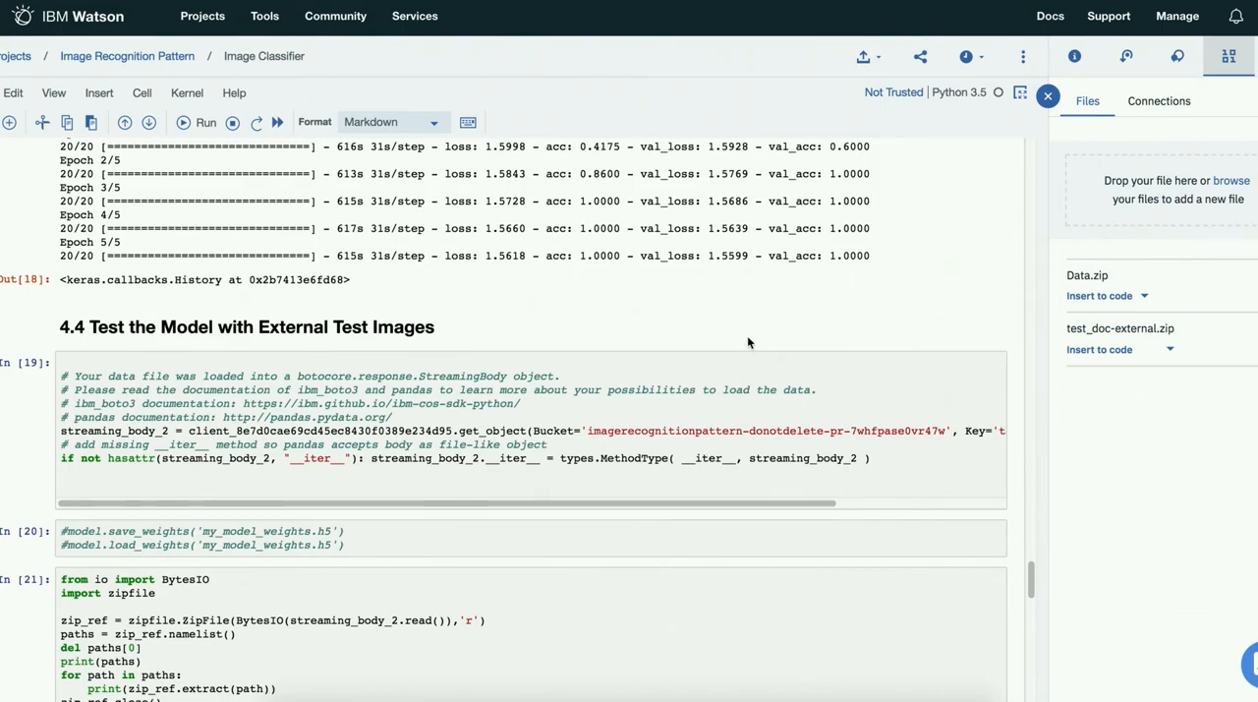
{"action": "mouse_move", "coordinate": [391, 433]}
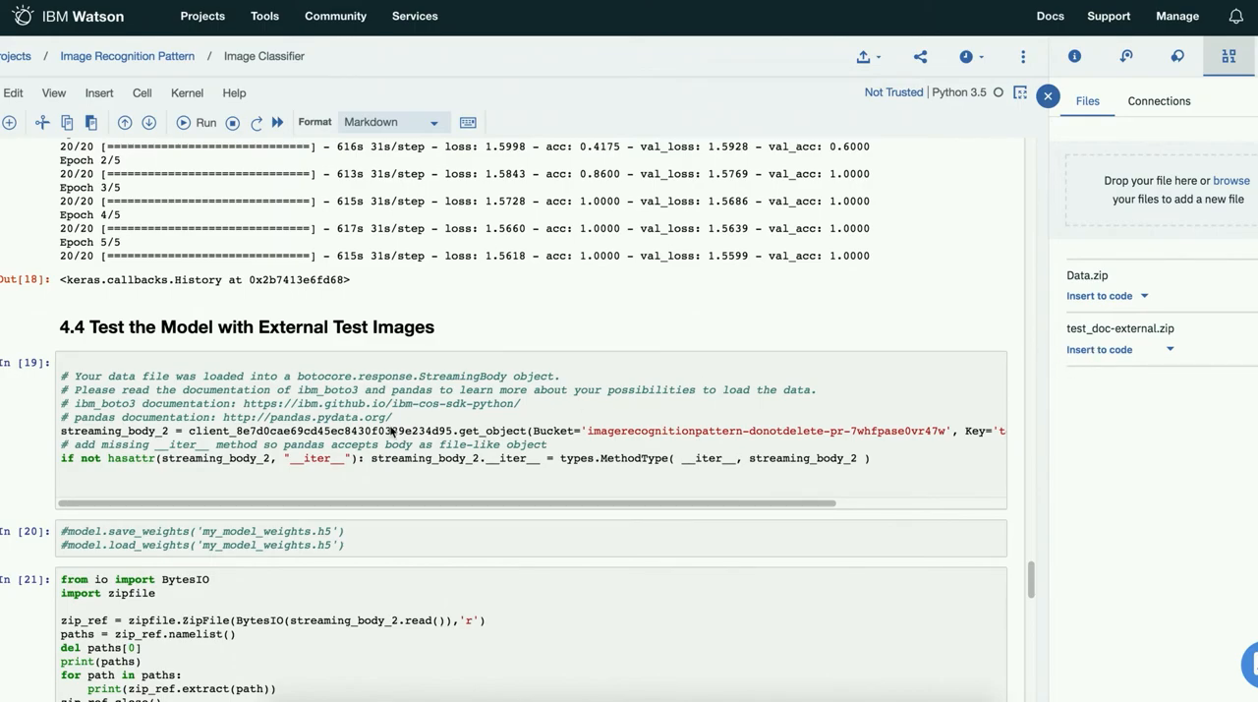
Step: Review cell 21's output listing the five extracted test-doc-external image paths
{"action": "scroll", "scroll_direction": "down", "scroll_amount": 3}
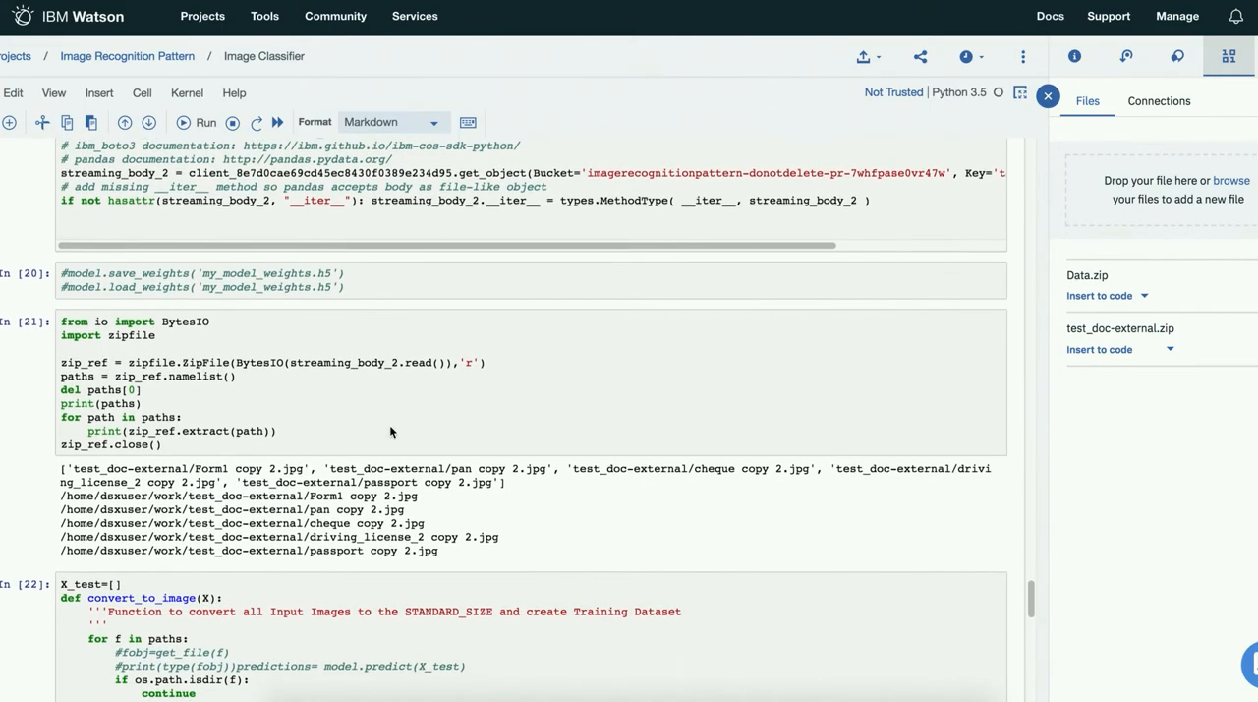
Step: Review the convert_to_image resizing function and the prediction probability array for the five test images
{"action": "scroll", "scroll_direction": "down", "scroll_amount": 3}
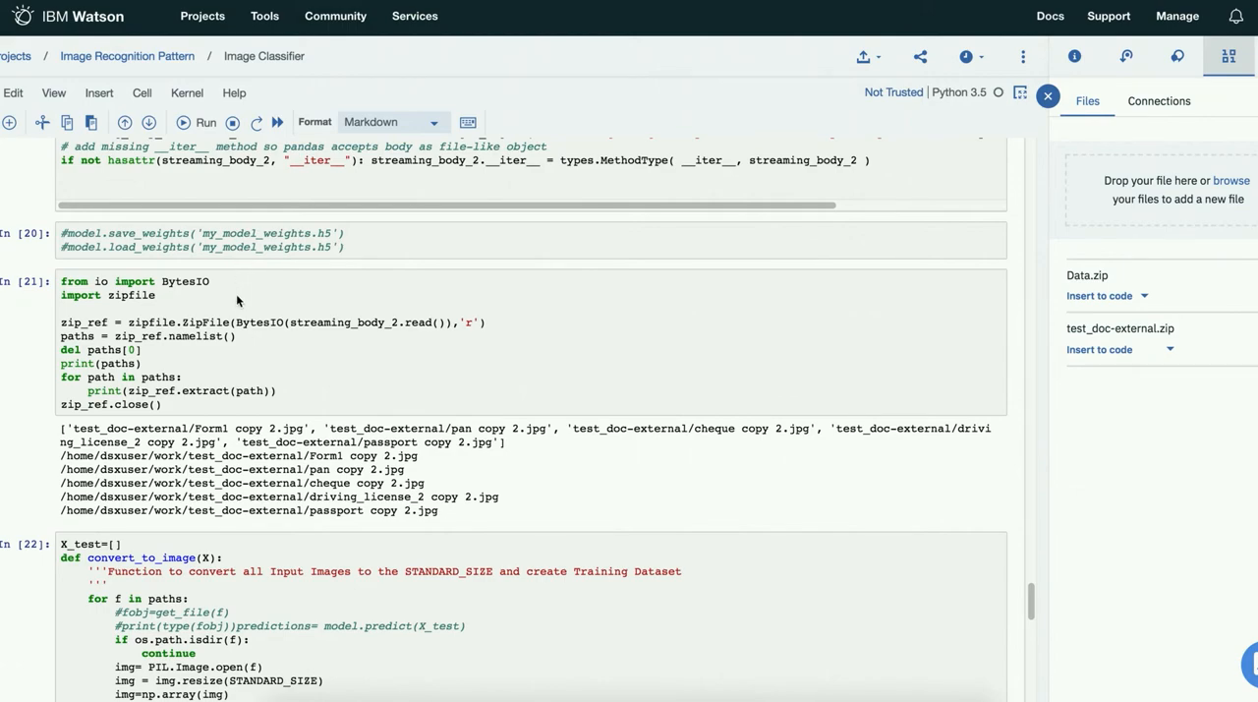
{"action": "mouse_move", "coordinate": [230, 368]}
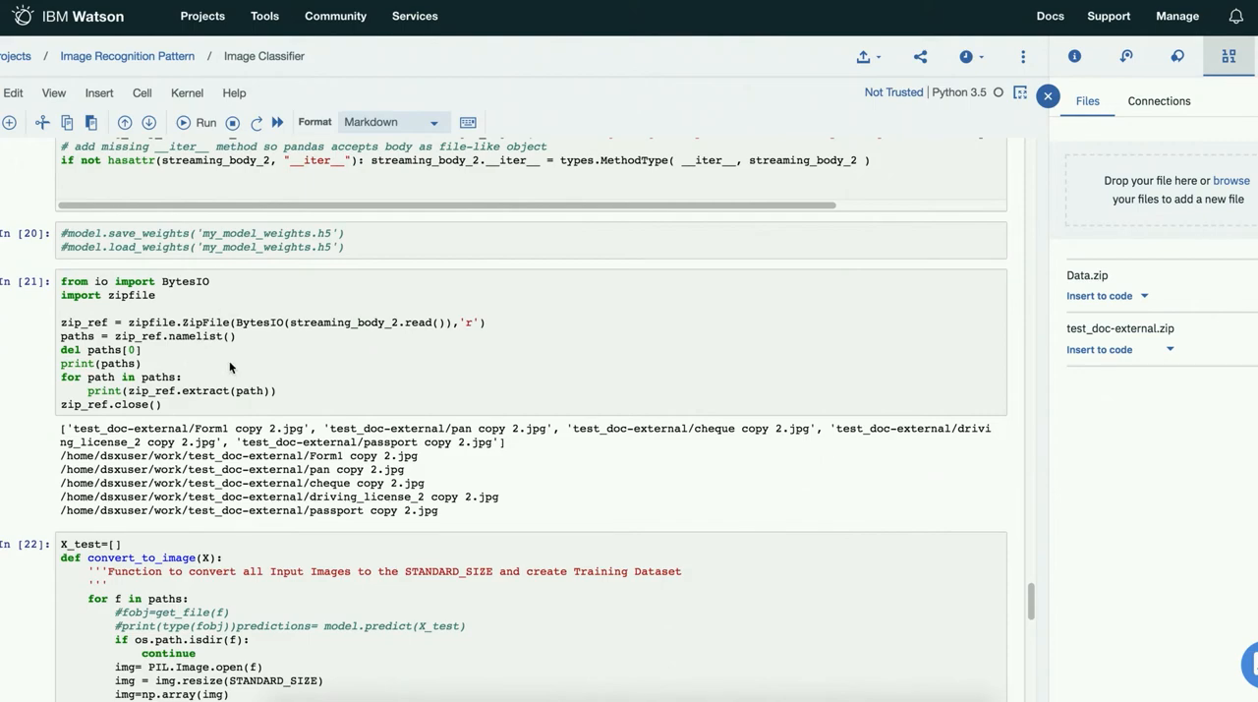
{"action": "scroll", "scroll_direction": "down", "scroll_amount": 3}
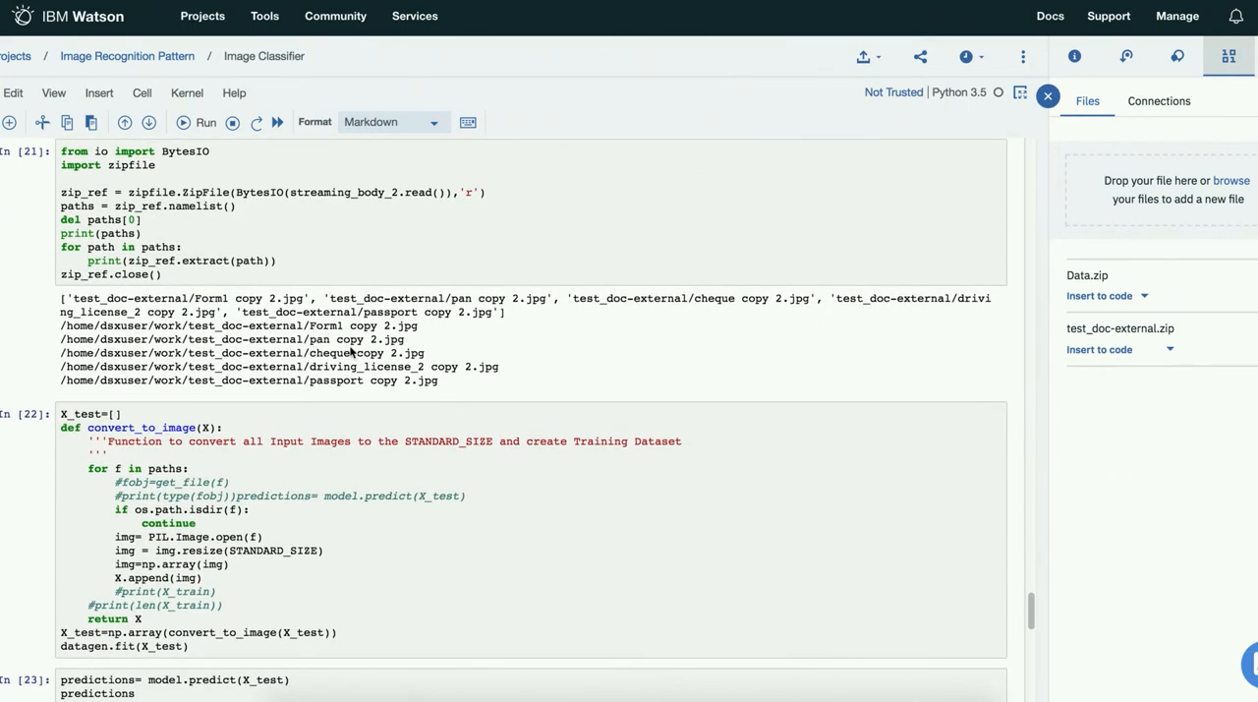
{"action": "scroll", "scroll_direction": "down", "scroll_amount": 3}
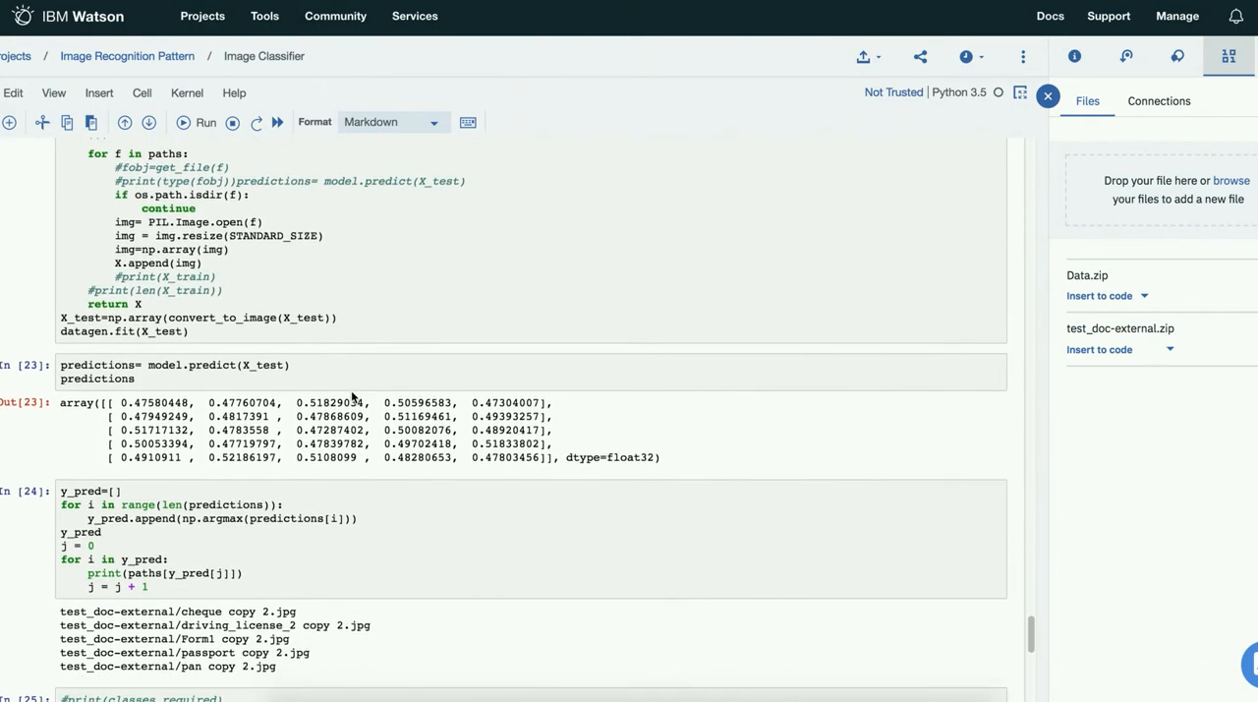
Step: Review the output classifying Form1 copy 2.jpg as a form document and section 4.5 Accuracy Testing
{"action": "scroll", "scroll_direction": "down", "scroll_amount": 3}
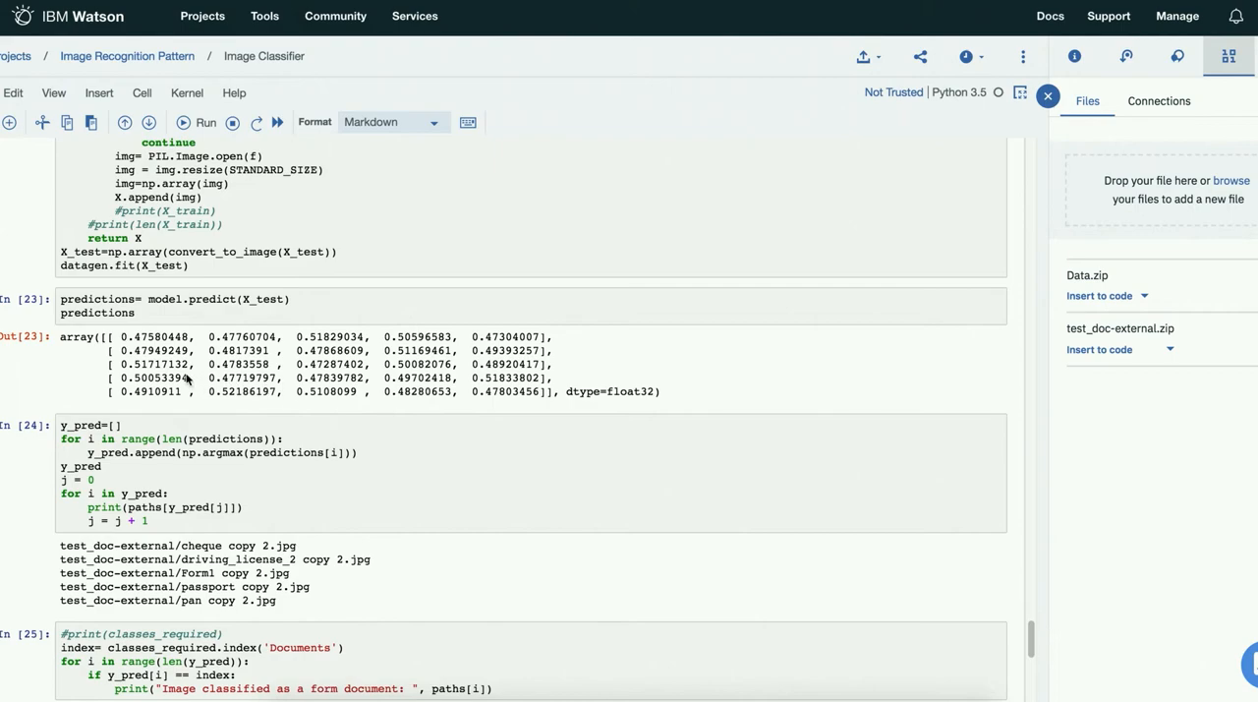
{"action": "mouse_move", "coordinate": [394, 393]}
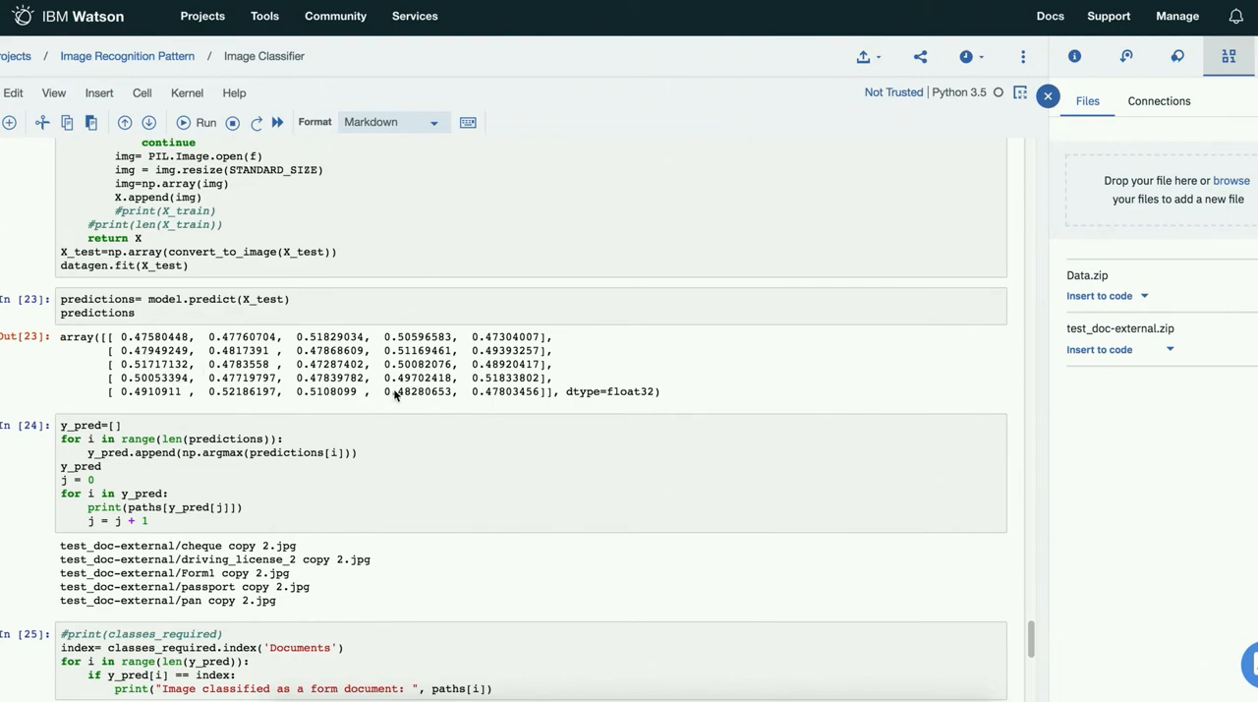
{"action": "scroll", "scroll_direction": "down", "scroll_amount": 3}
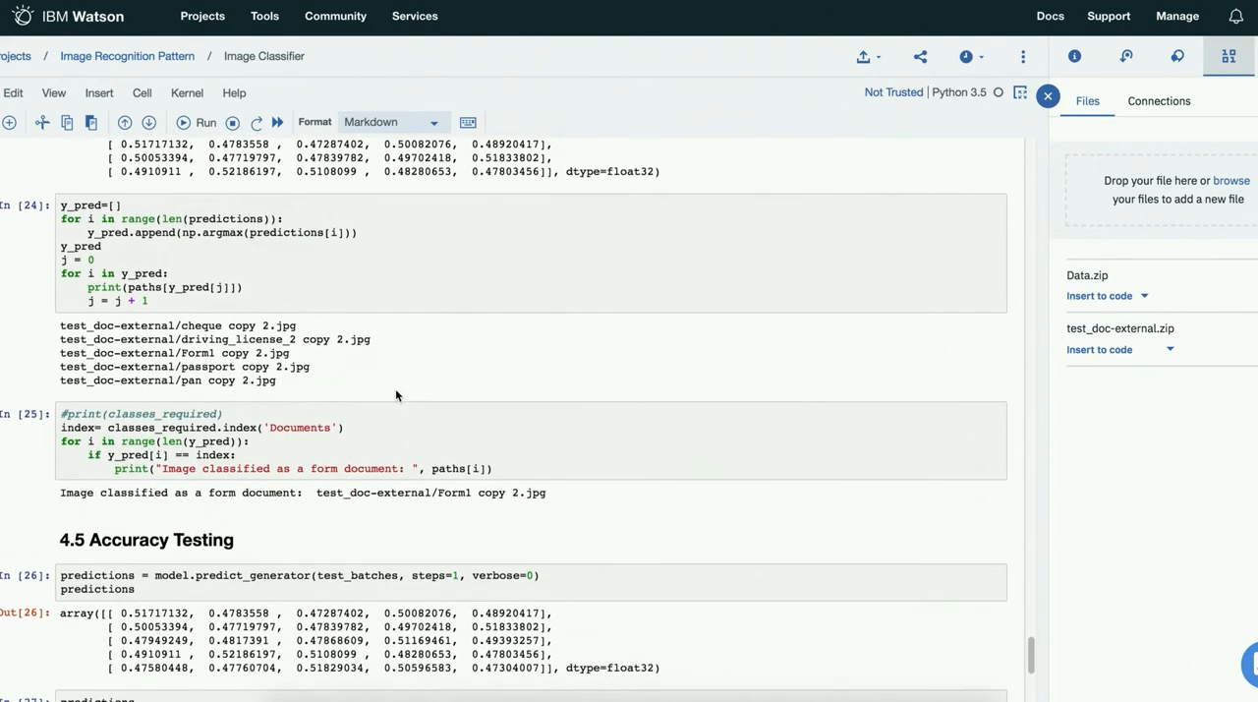
{"action": "scroll", "scroll_direction": "down", "scroll_amount": 3}
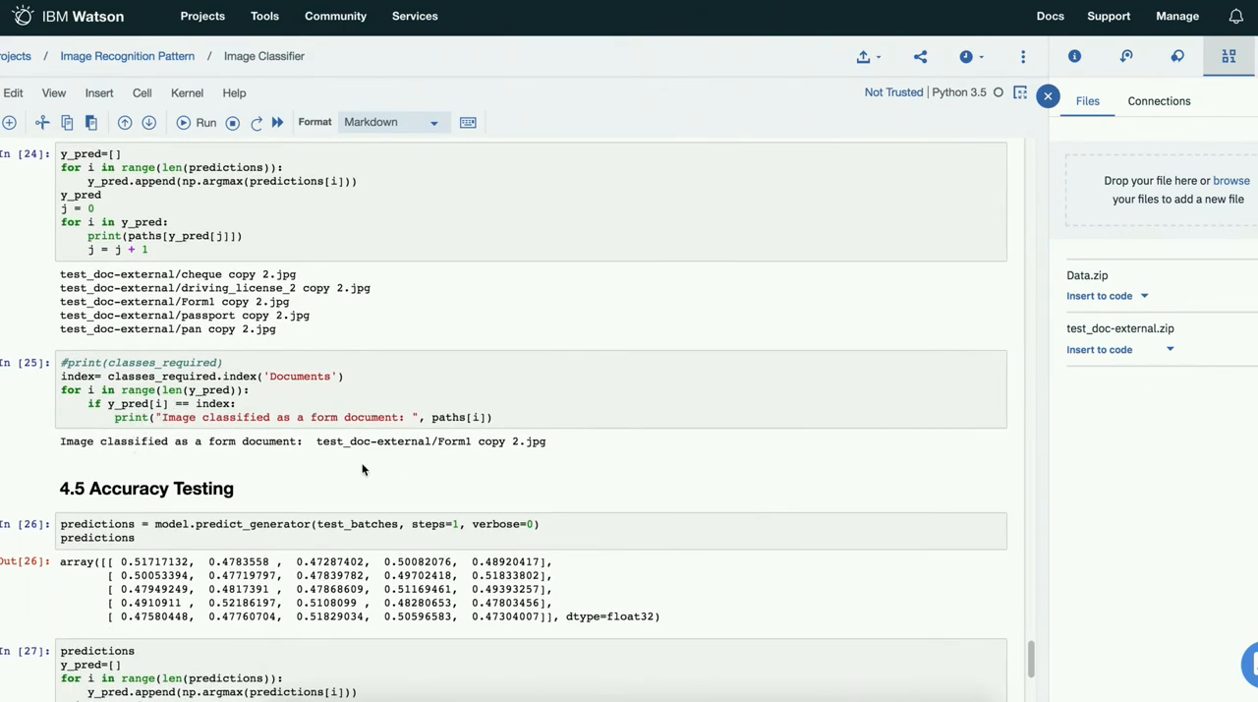
{"action": "mouse_move", "coordinate": [442, 449]}
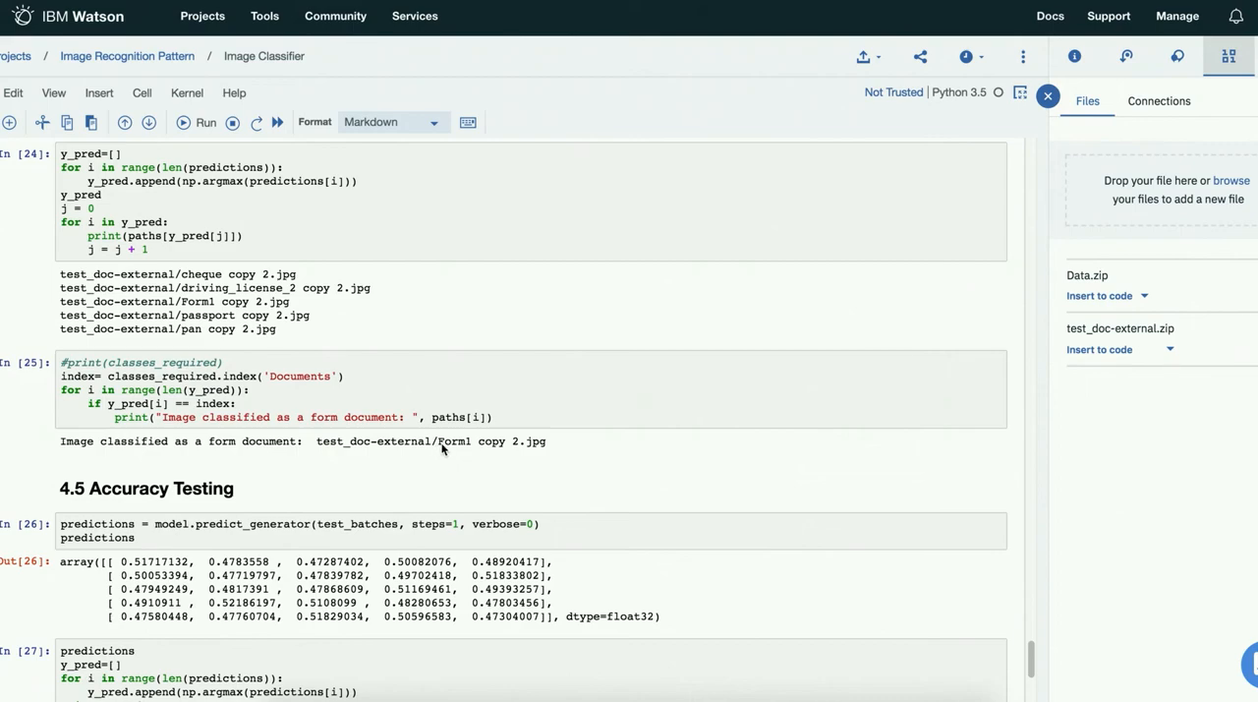
{"action": "mouse_move", "coordinate": [276, 330]}
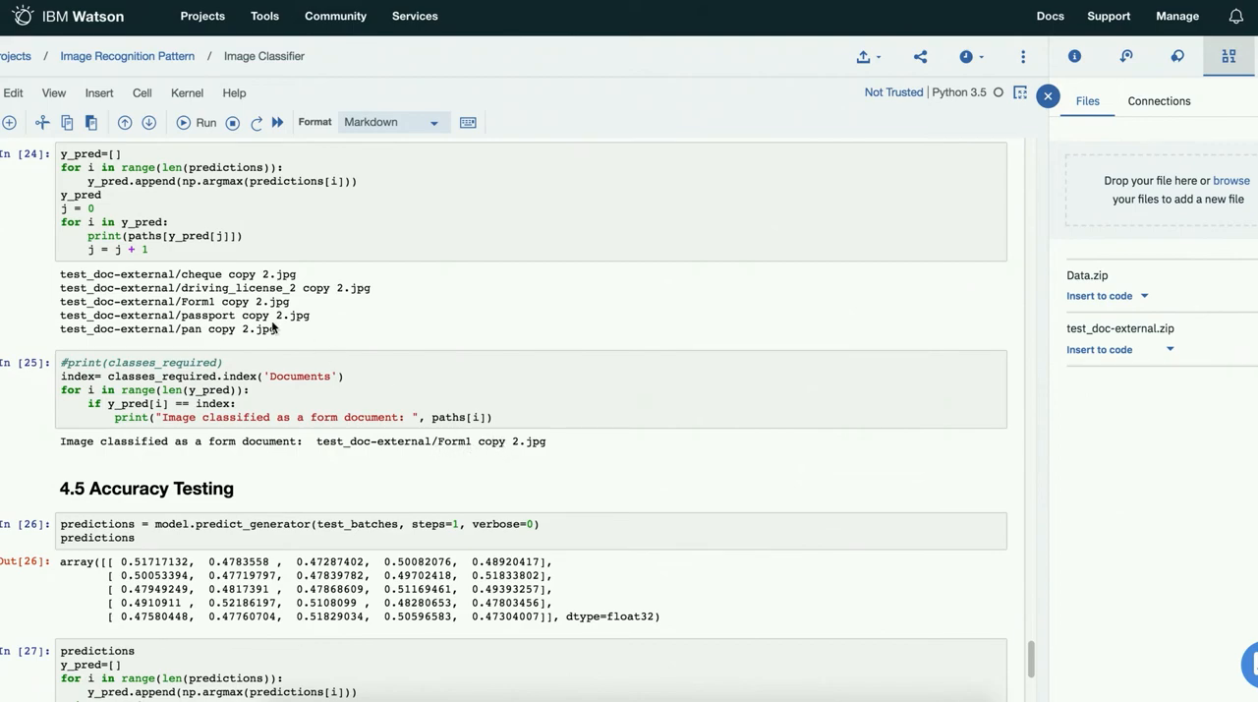
{"action": "mouse_move", "coordinate": [233, 329]}
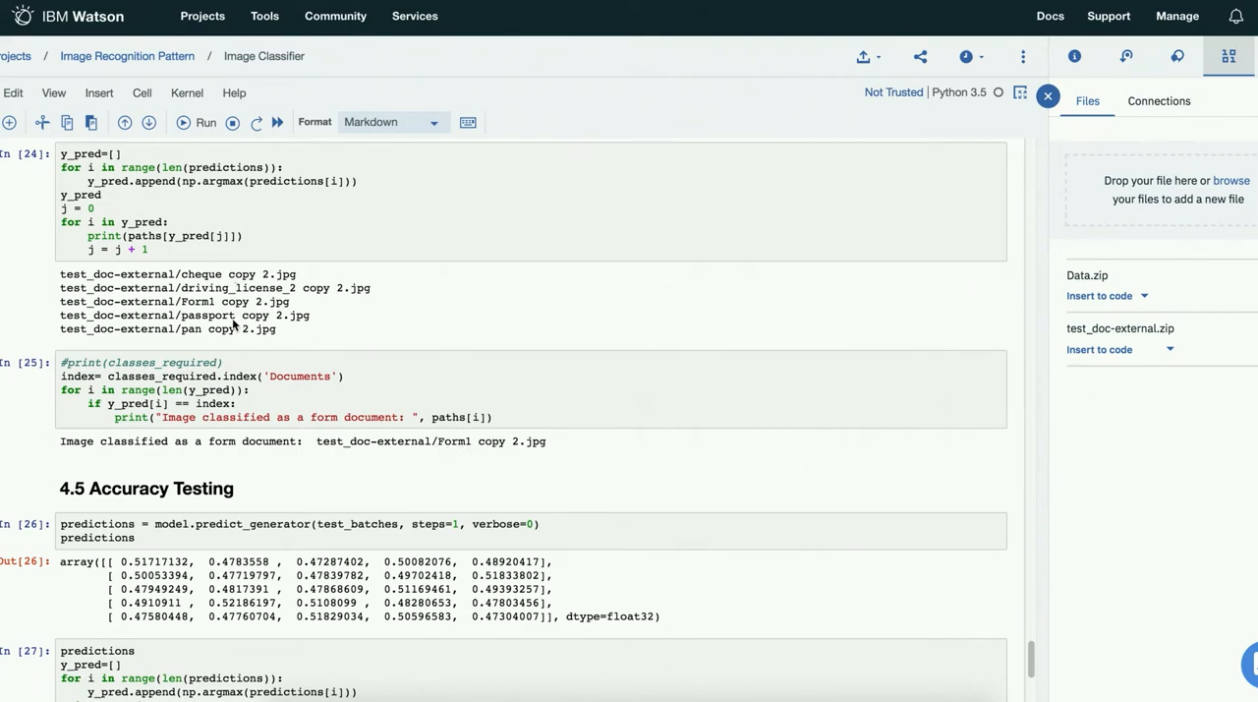
{"action": "mouse_move", "coordinate": [234, 339]}
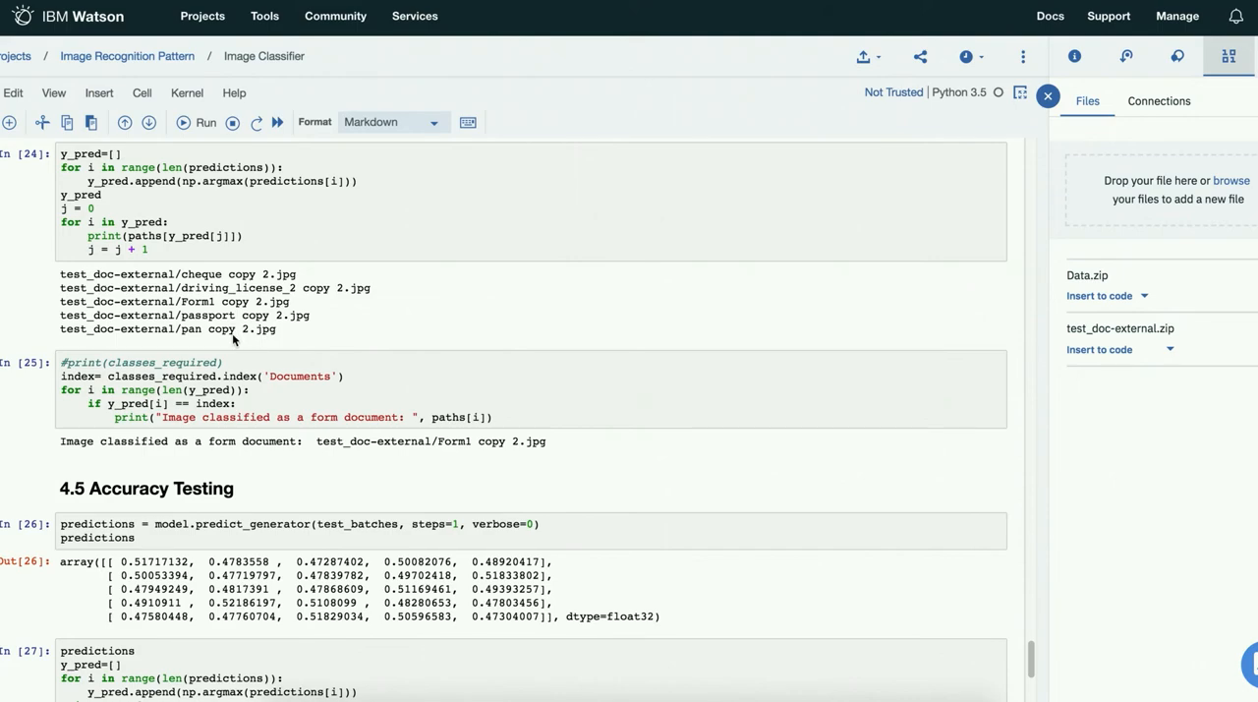
{"action": "mouse_move", "coordinate": [165, 464]}
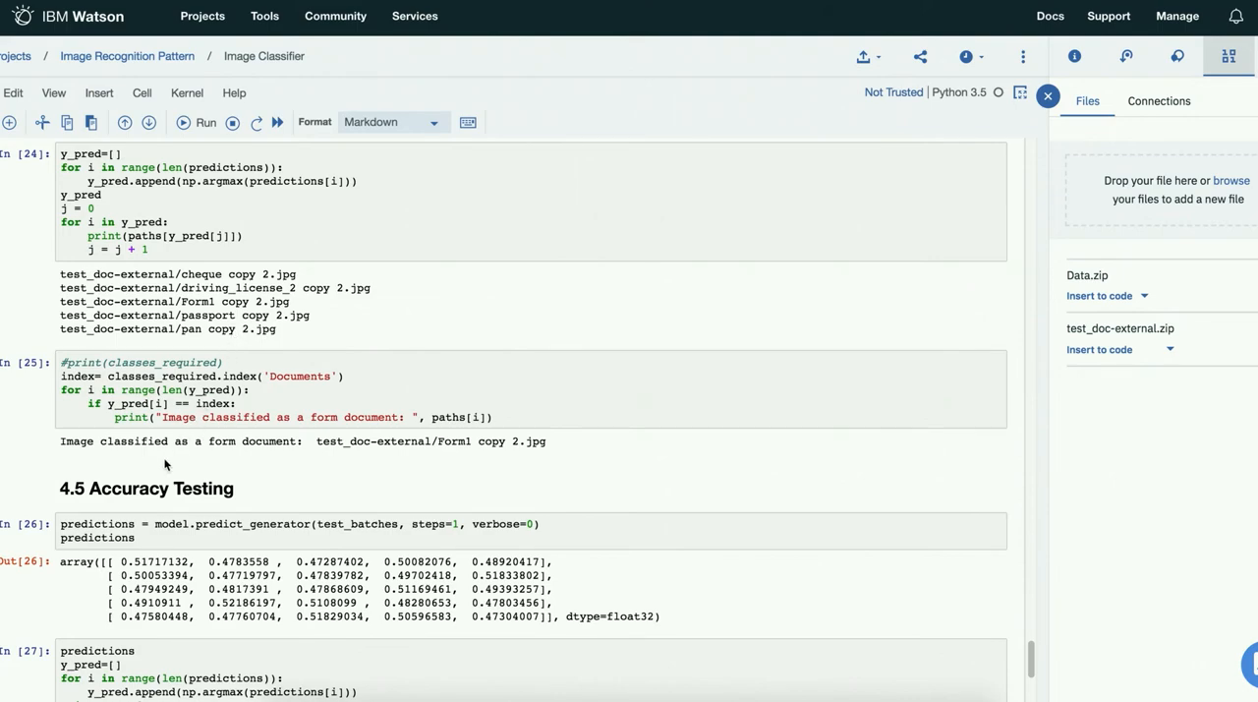